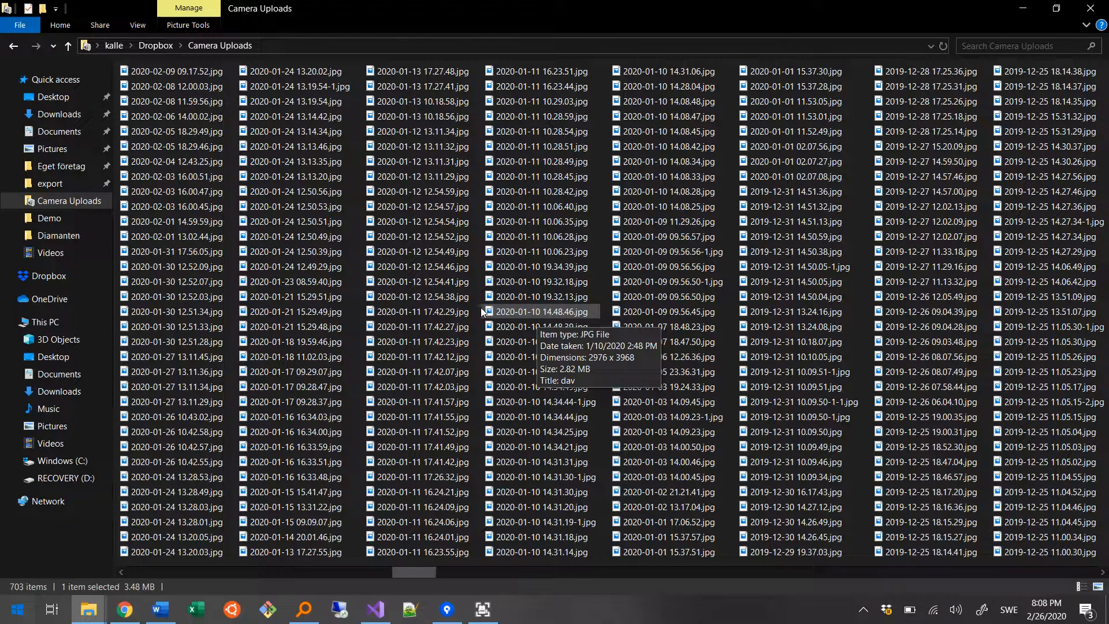
{"action": "mouse_move", "coordinate": [478, 313]}
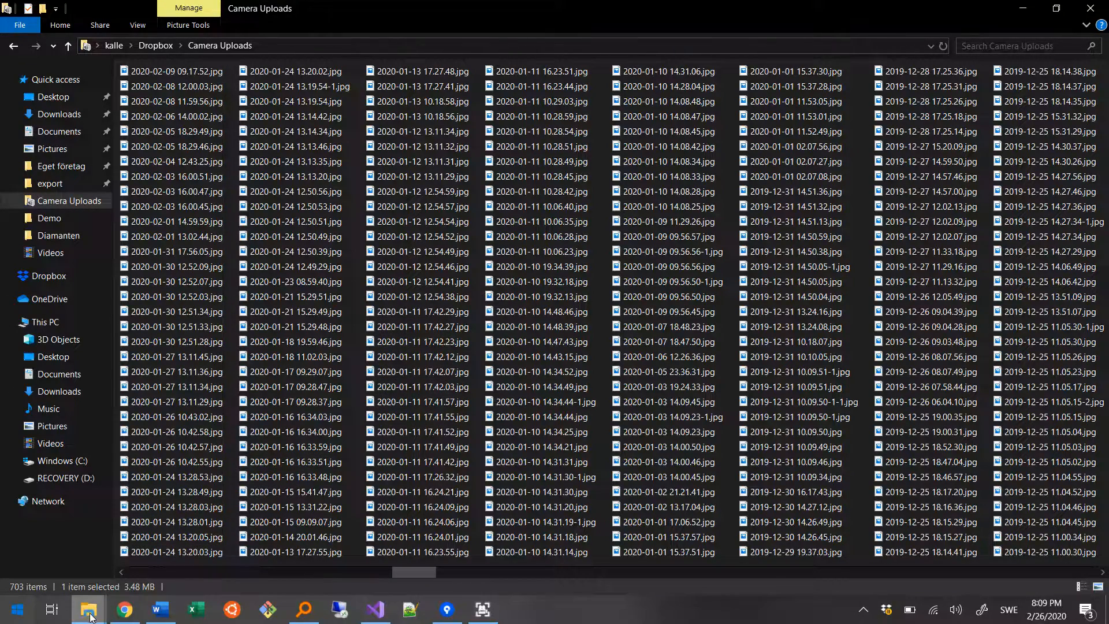
- Launch Easy Photo Organizer from Start search and dismiss its introductory information box
{"action": "left_click", "coordinate": [49, 218]}
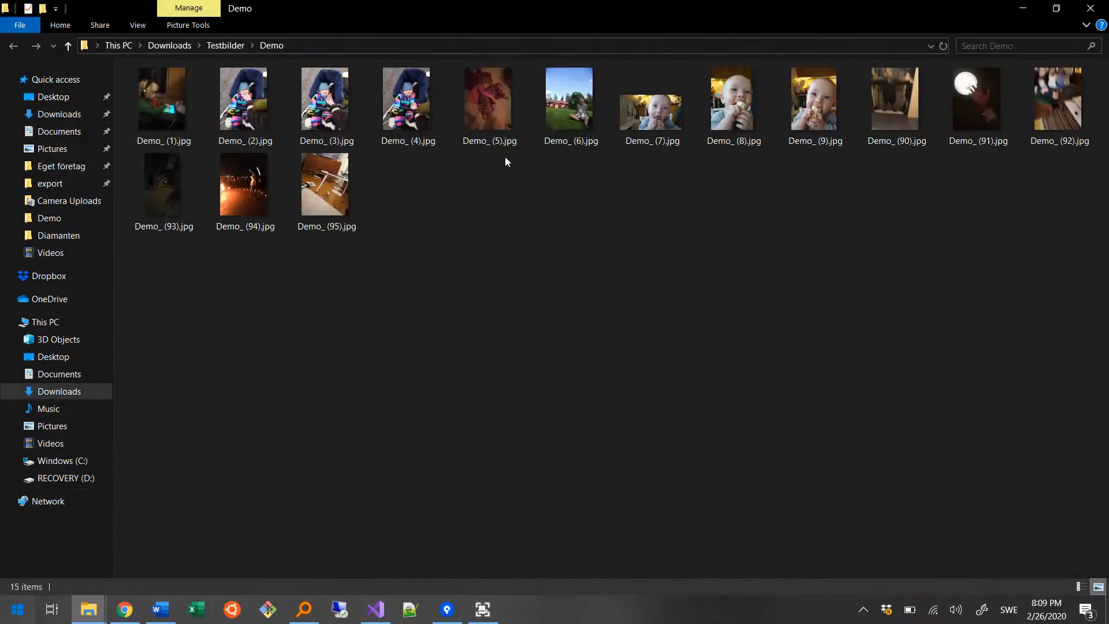
{"action": "mouse_move", "coordinate": [483, 304]}
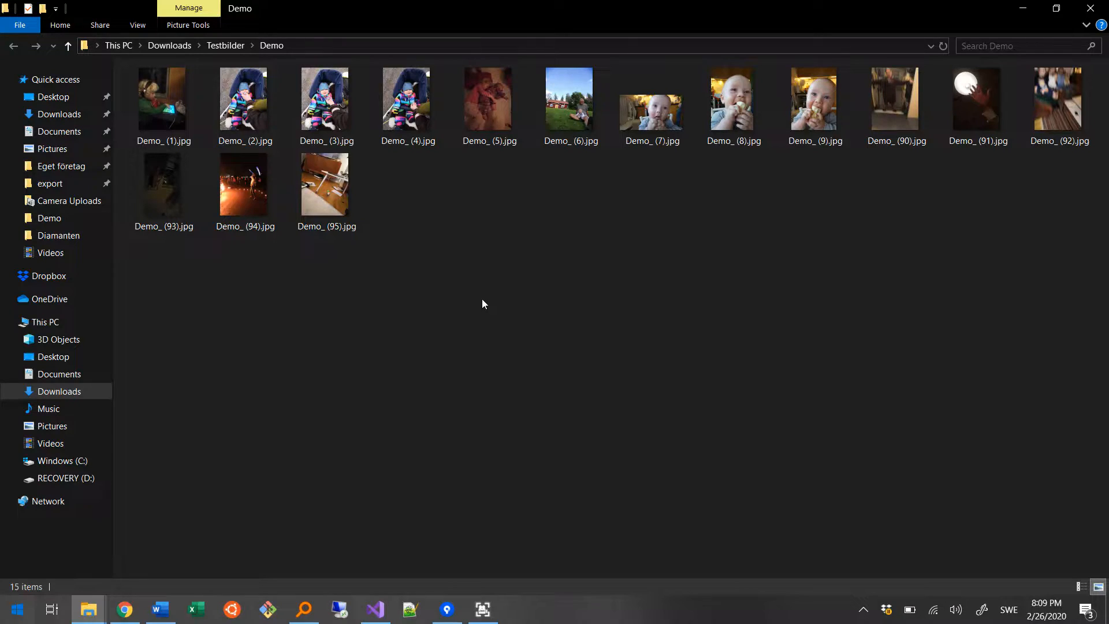
{"action": "mouse_move", "coordinate": [457, 312]}
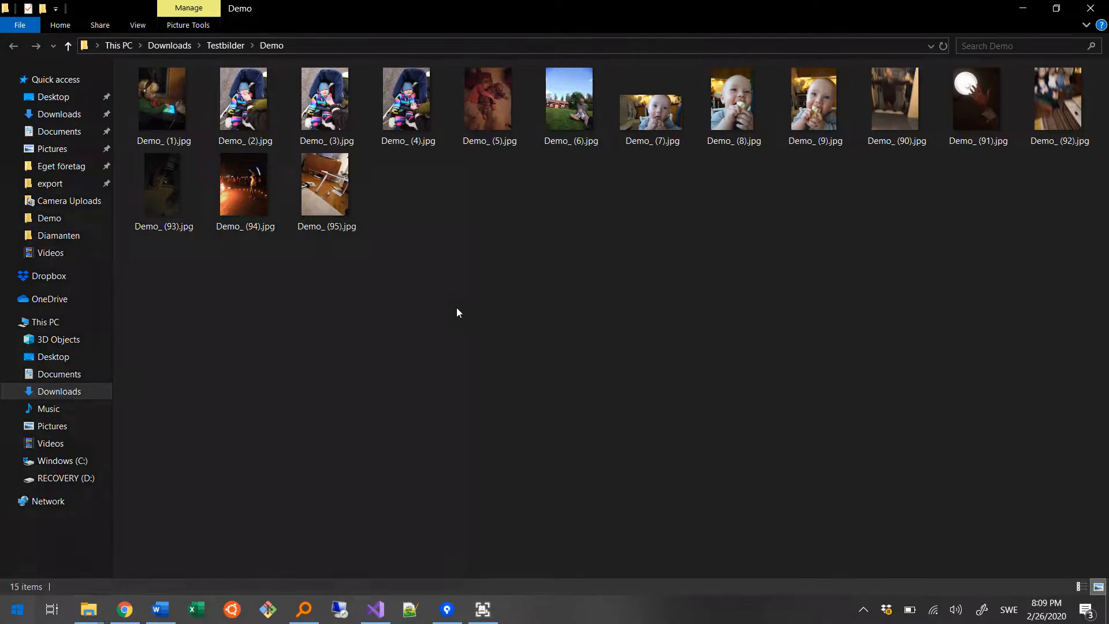
{"action": "type", "text": "easy"}
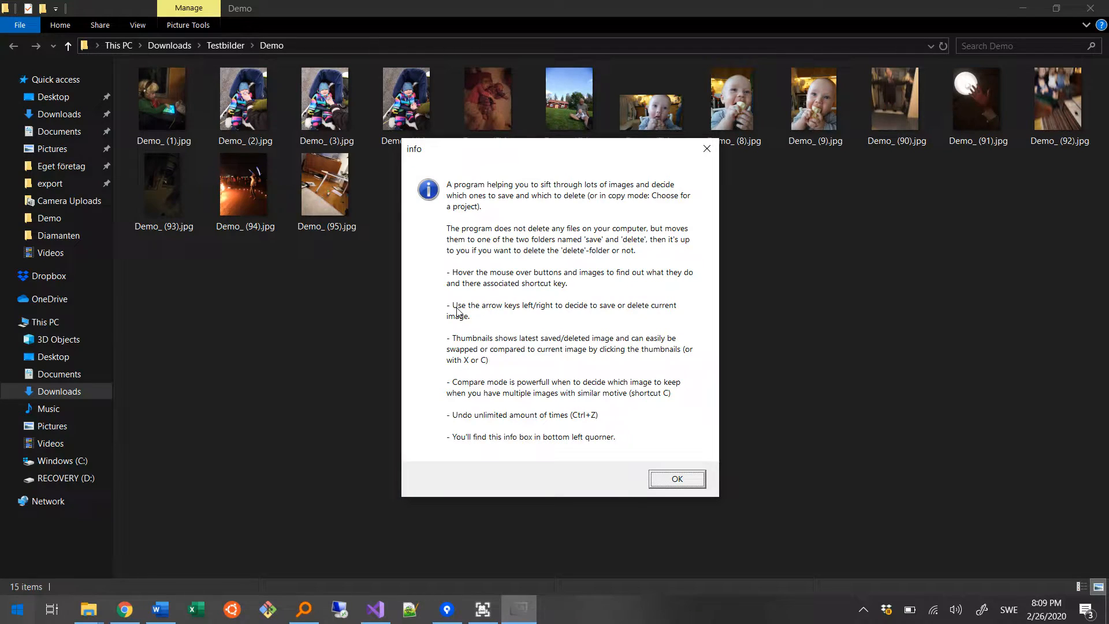
{"action": "mouse_move", "coordinate": [468, 305]}
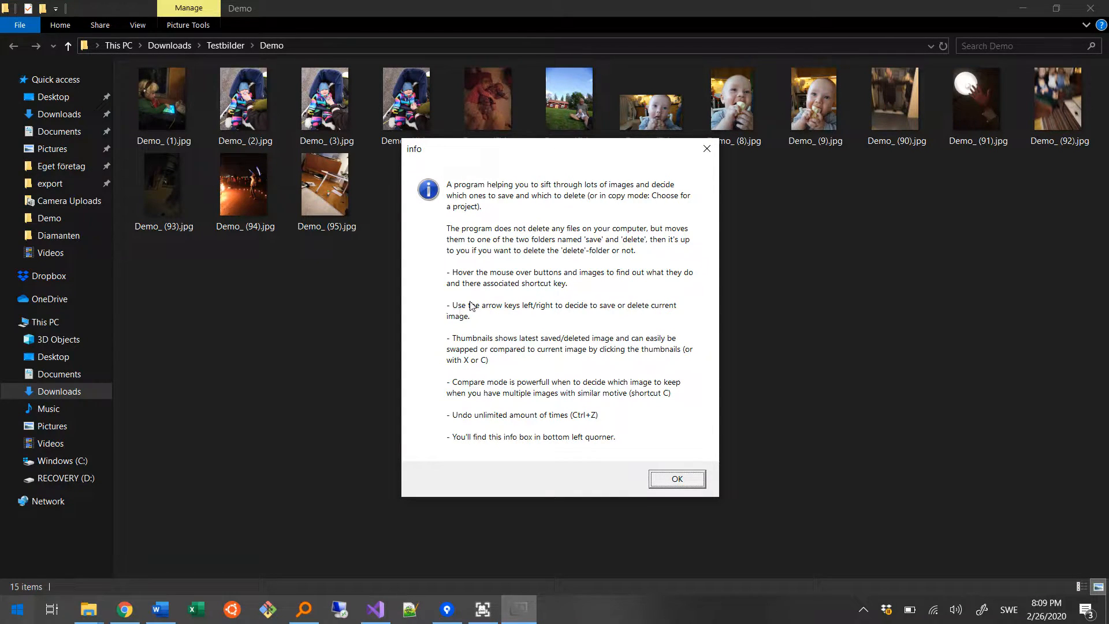
{"action": "mouse_move", "coordinate": [609, 417]}
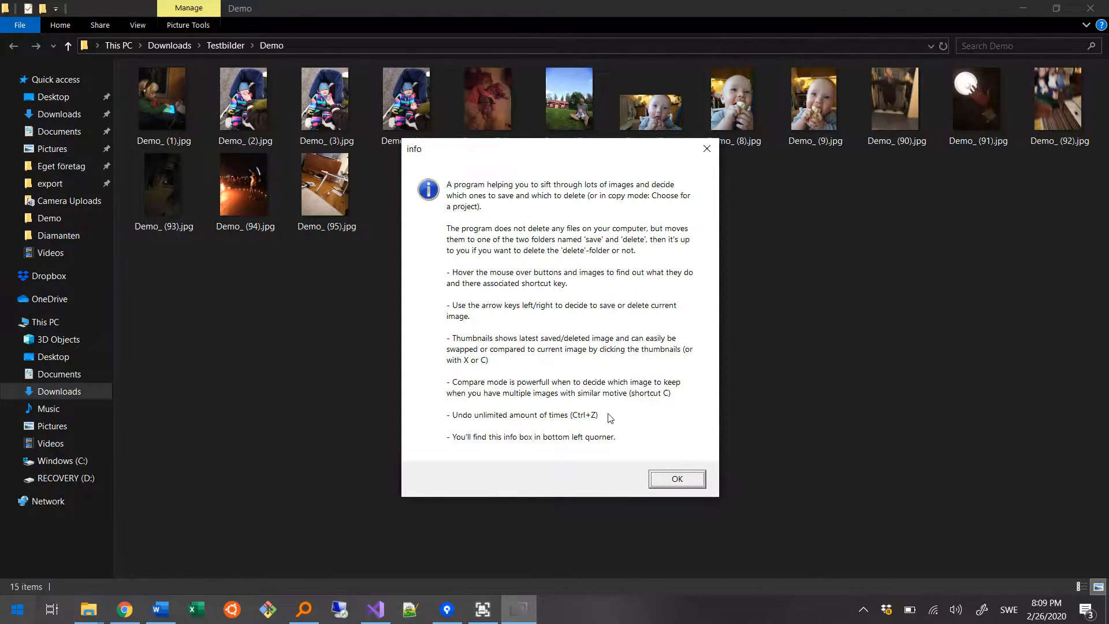
{"action": "left_click", "coordinate": [676, 478]}
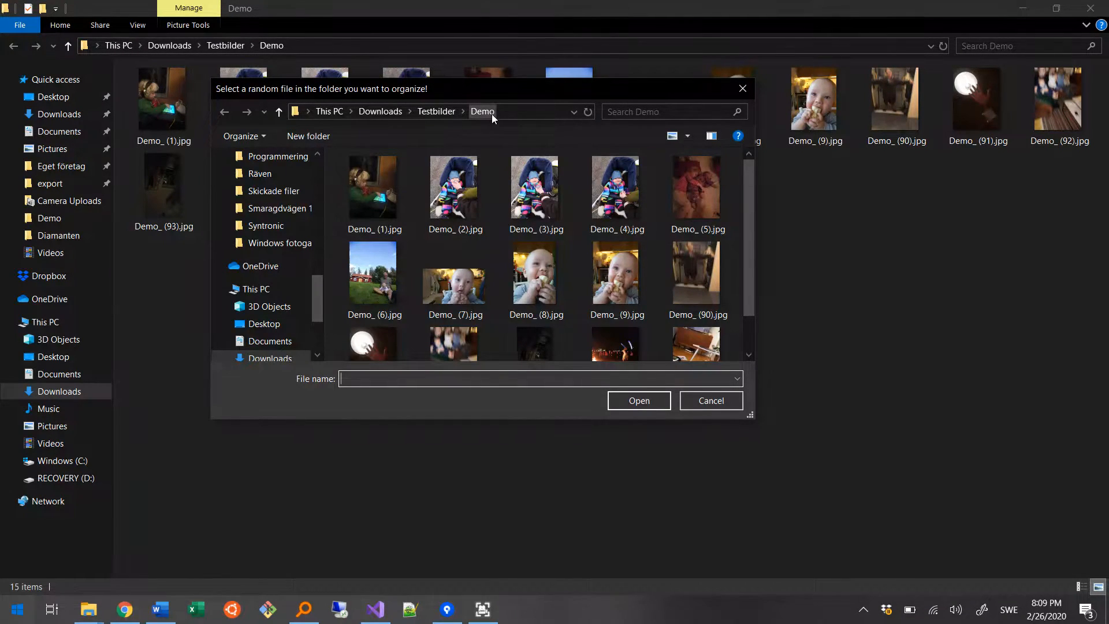
- Select a photo inside the Demo folder to load its 15 test photos
{"action": "left_click", "coordinate": [710, 401]}
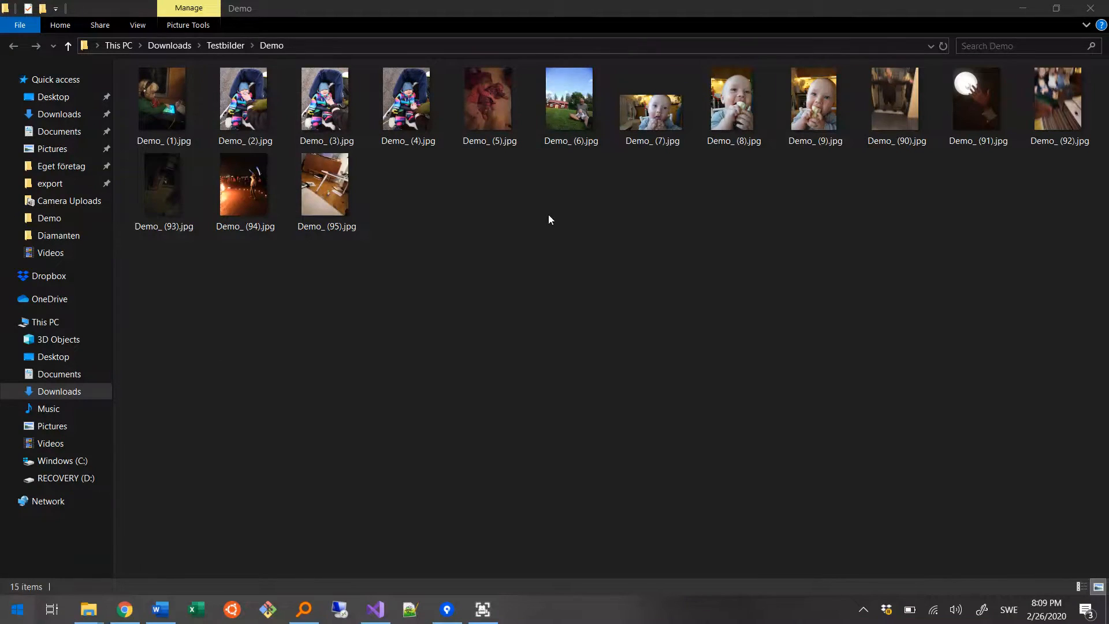
{"action": "left_click", "coordinate": [518, 608]}
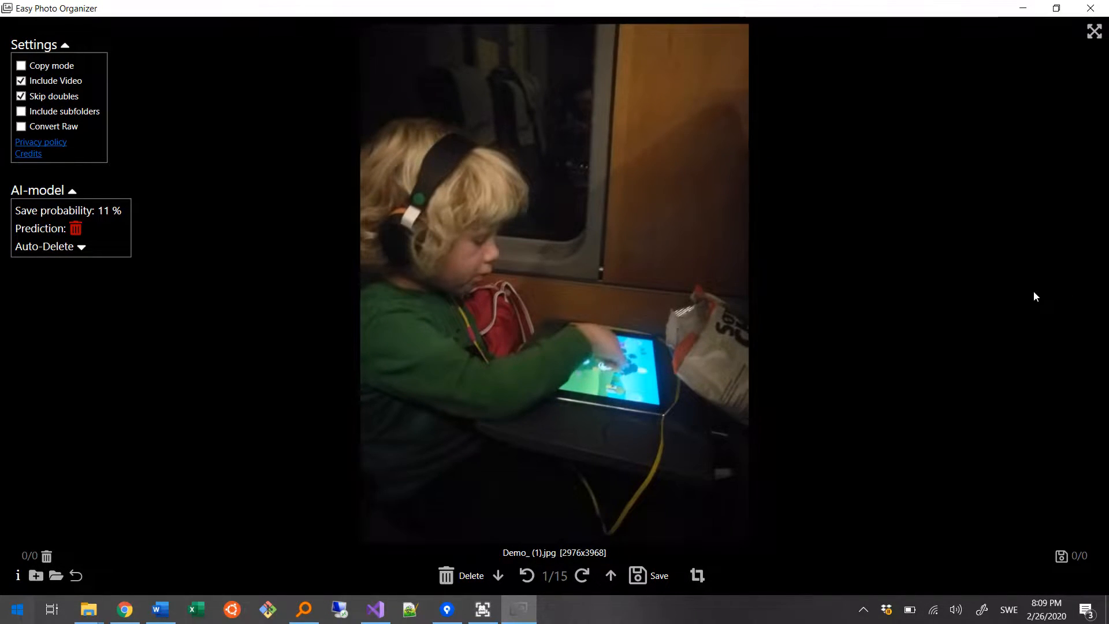
{"action": "mouse_move", "coordinate": [131, 201]}
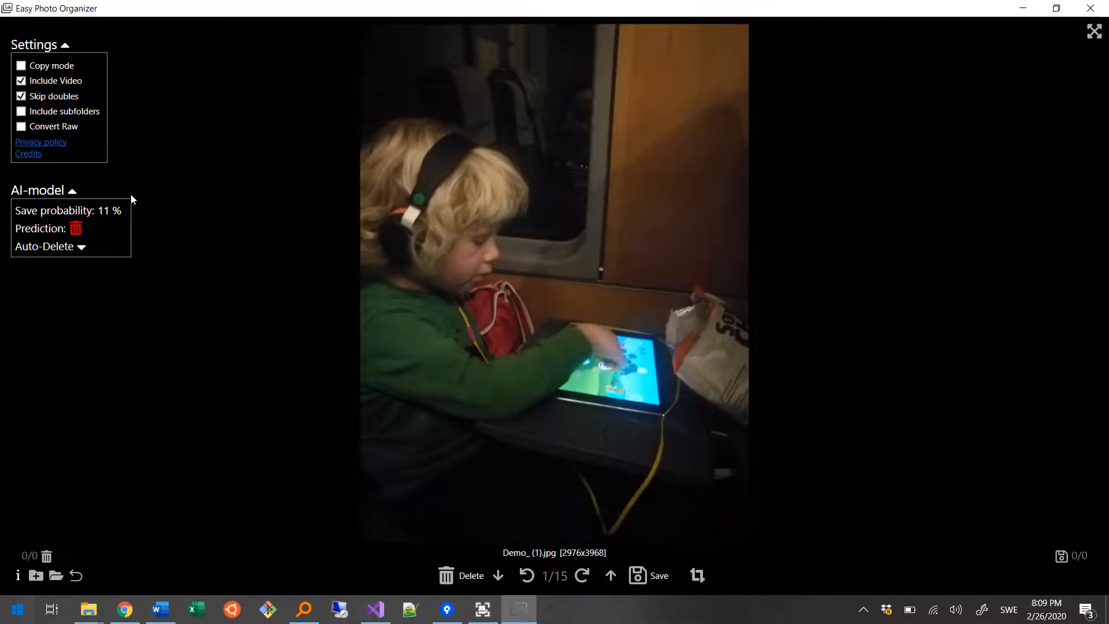
{"action": "mouse_move", "coordinate": [83, 250]}
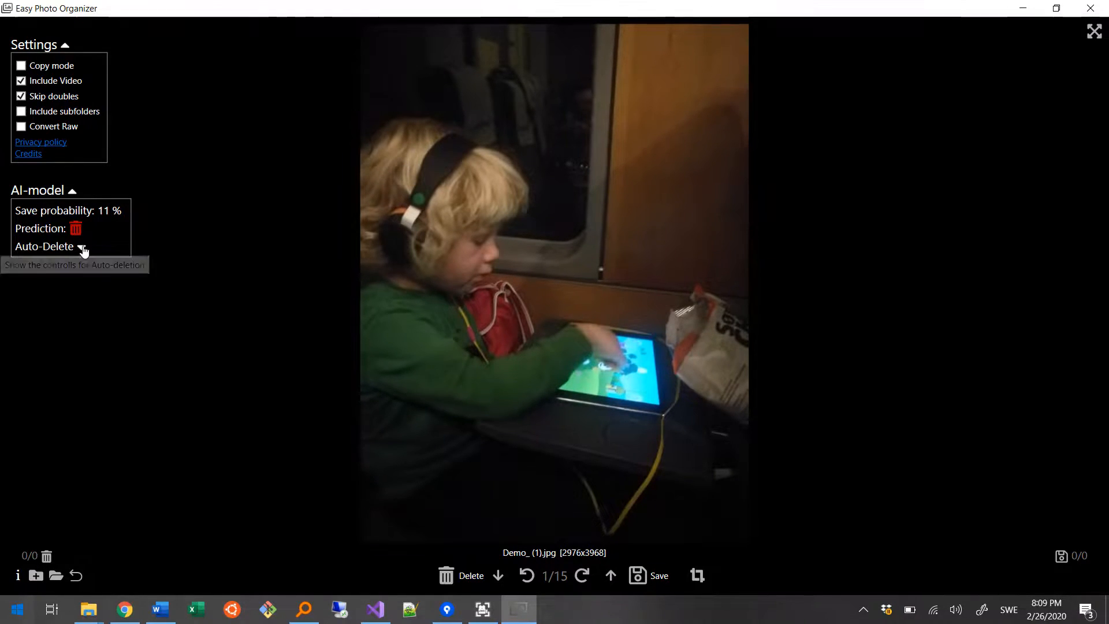
- Expand the Auto-Delete section under AI-model, showing the threshold slider at 20
{"action": "left_click", "coordinate": [81, 247]}
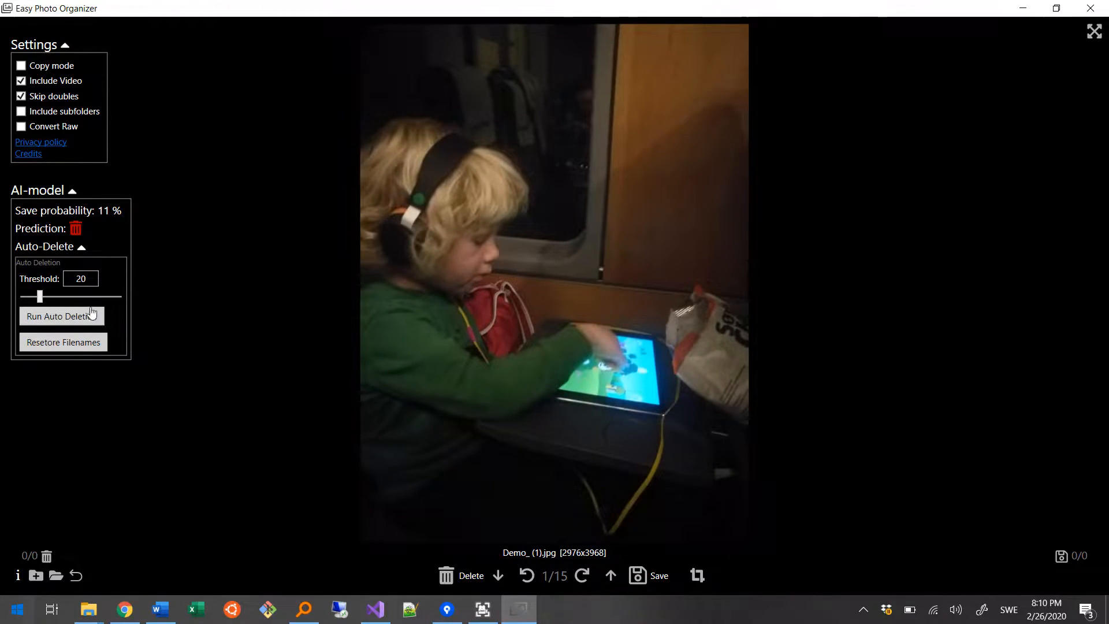
- Run automatic deletion at threshold 20, removing 8 of the 15 photos
{"action": "left_click", "coordinate": [61, 316]}
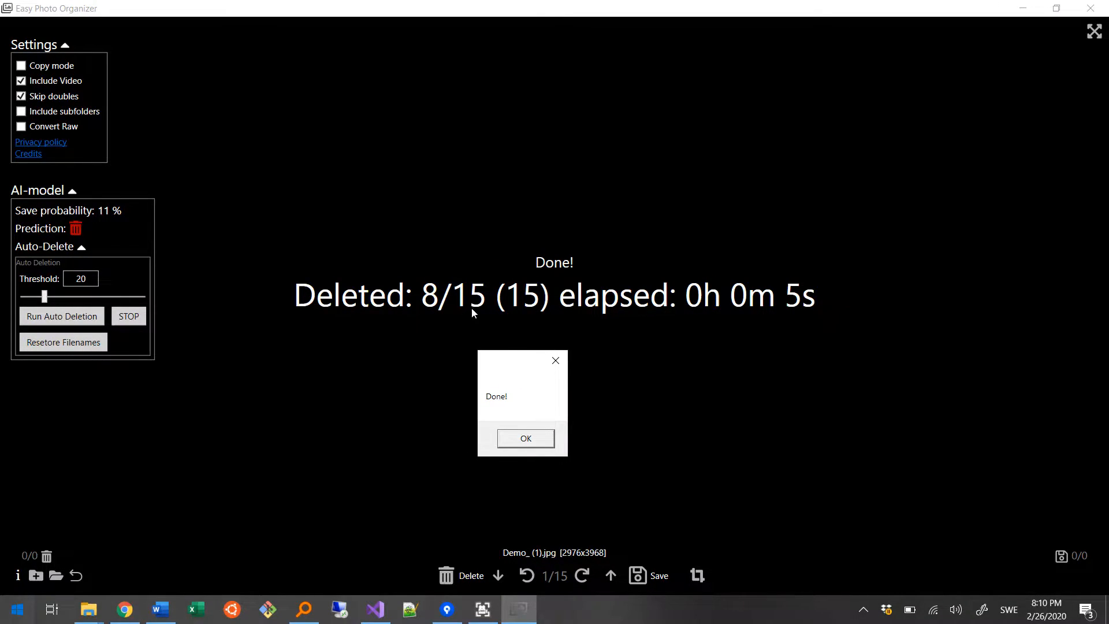
{"action": "mouse_move", "coordinate": [515, 316]}
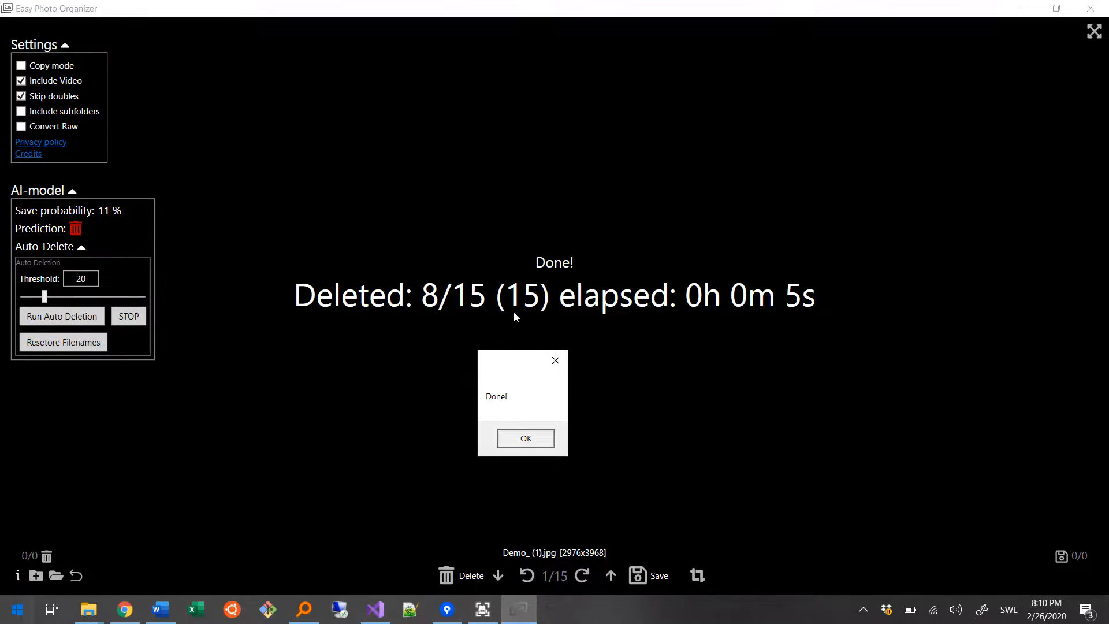
{"action": "mouse_move", "coordinate": [527, 315]}
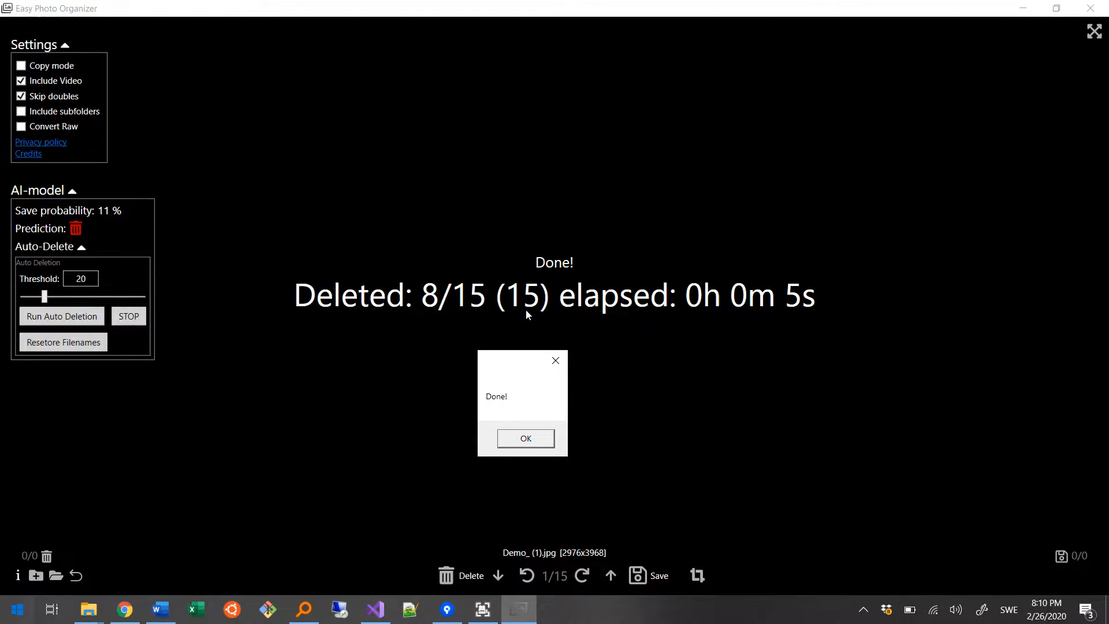
{"action": "mouse_move", "coordinate": [525, 438]}
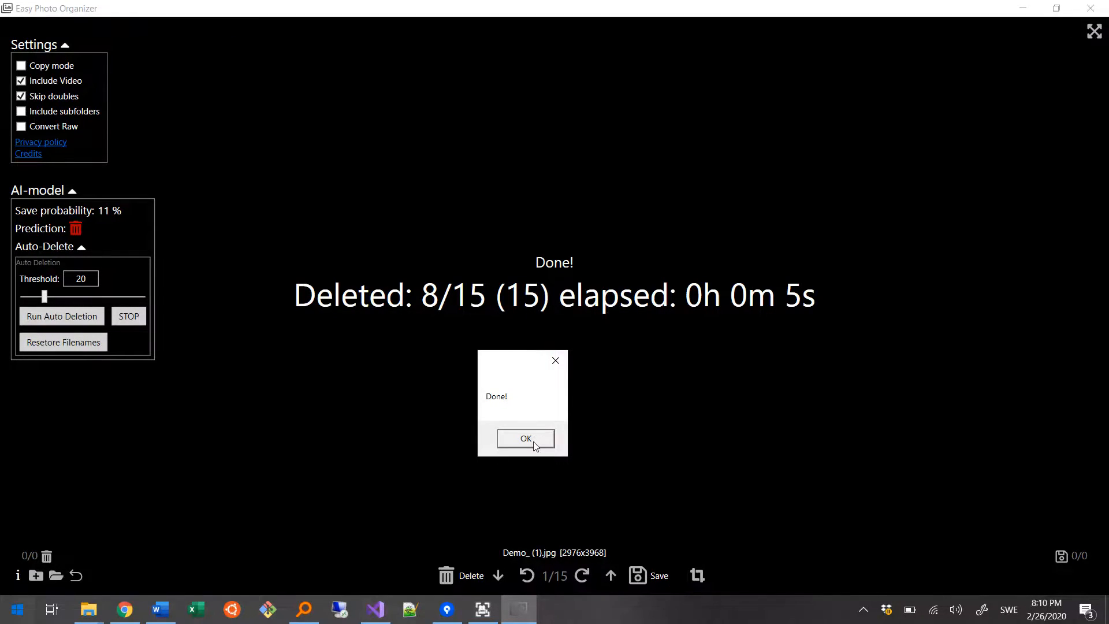
- Acknowledge the Done message, returning to the 7 remaining photos
{"action": "left_click", "coordinate": [524, 437]}
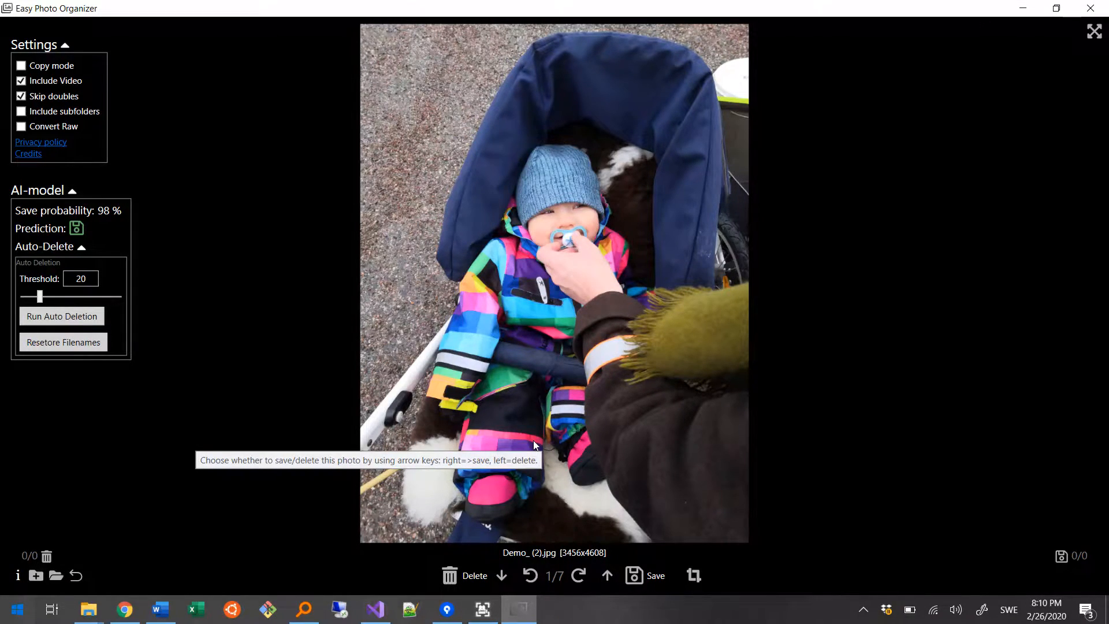
{"action": "mouse_move", "coordinate": [56, 575]}
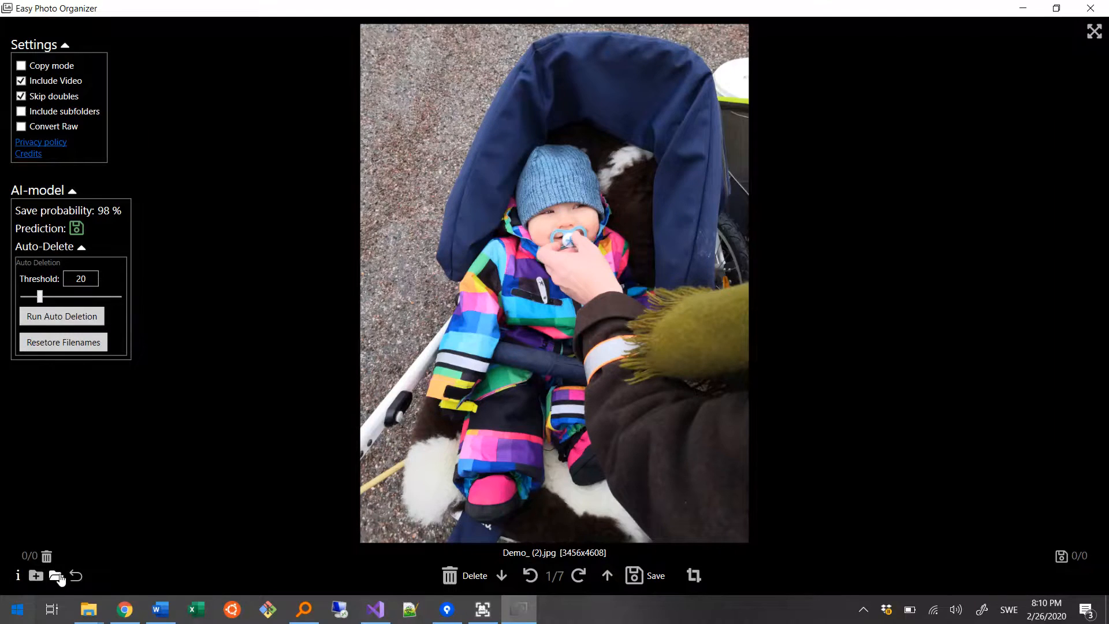
- Show the Demo folder in File Explorer and select its new AutoDeleted subfolder
{"action": "left_click", "coordinate": [56, 575]}
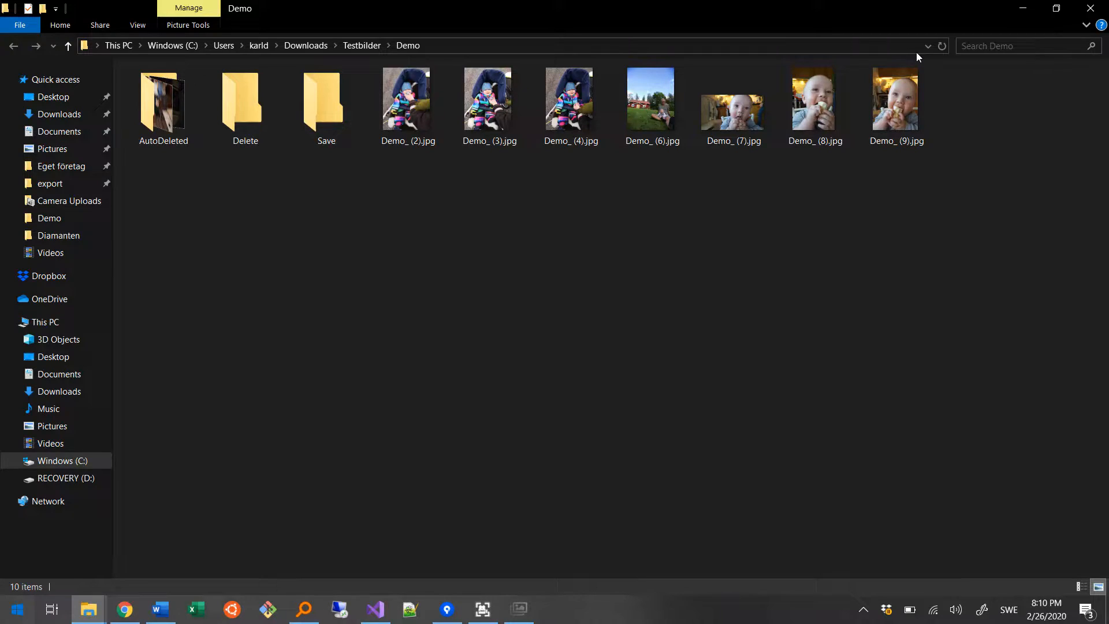
{"action": "mouse_move", "coordinate": [682, 209]}
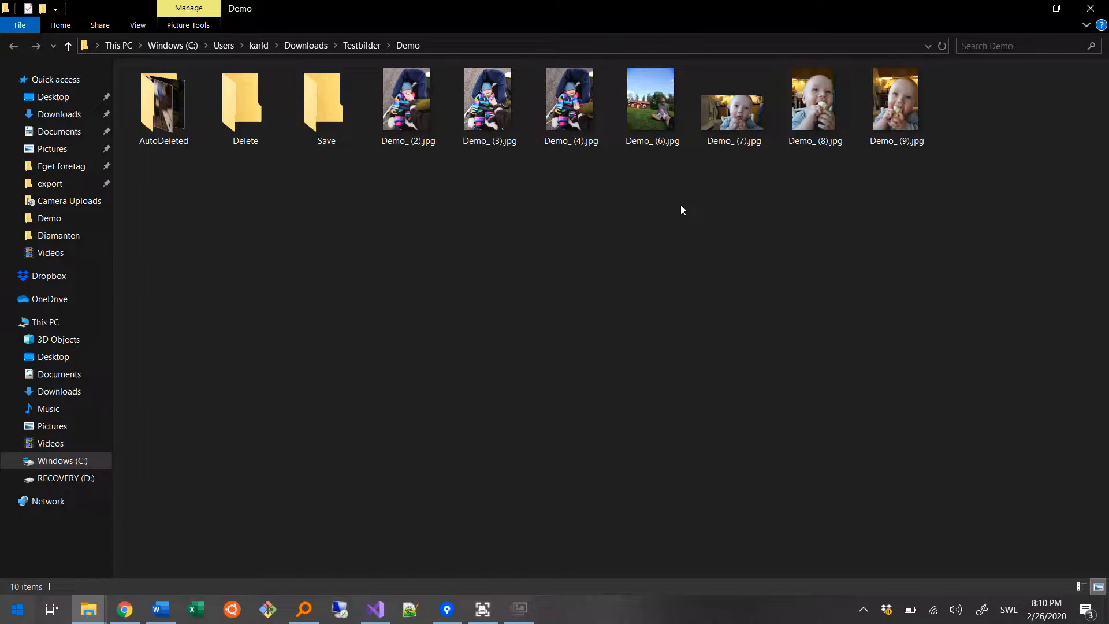
{"action": "mouse_move", "coordinate": [672, 208]}
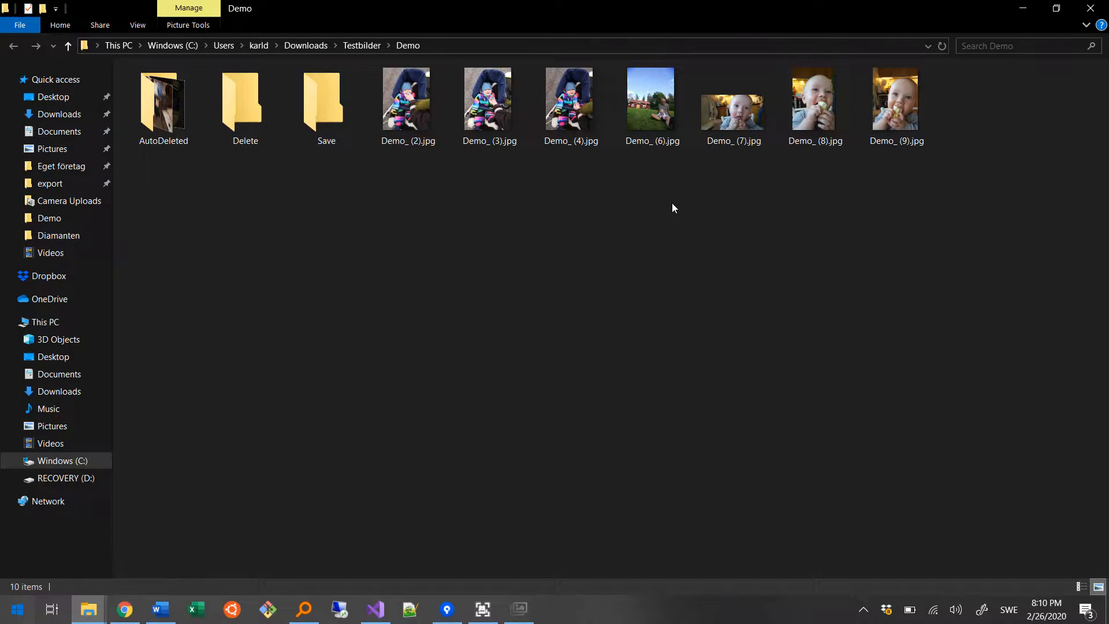
{"action": "mouse_move", "coordinate": [535, 212]}
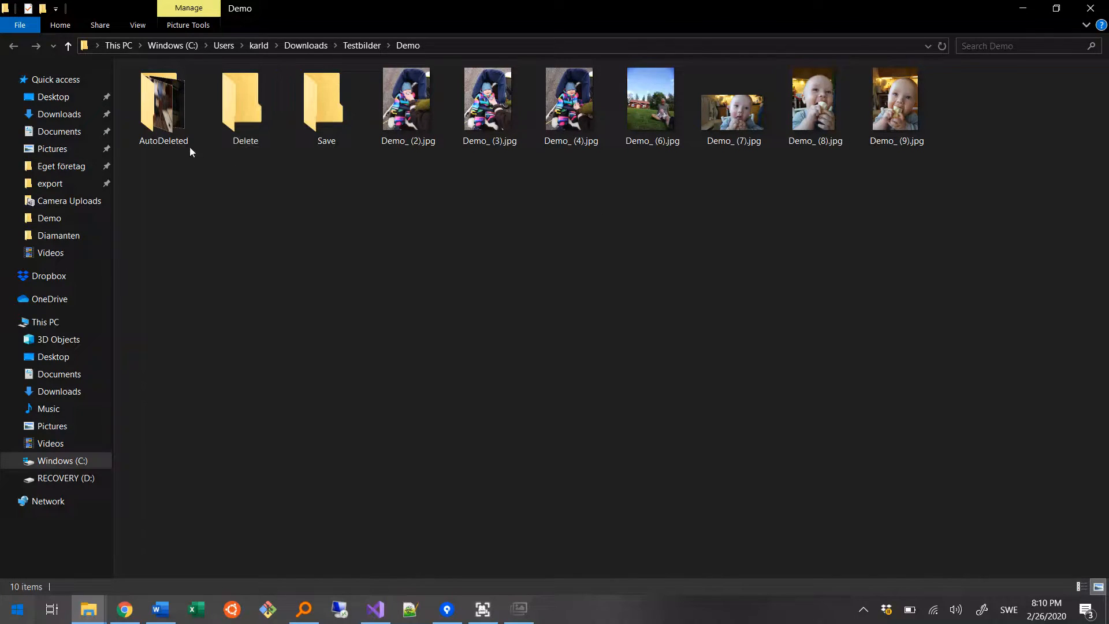
{"action": "mouse_move", "coordinate": [206, 220]}
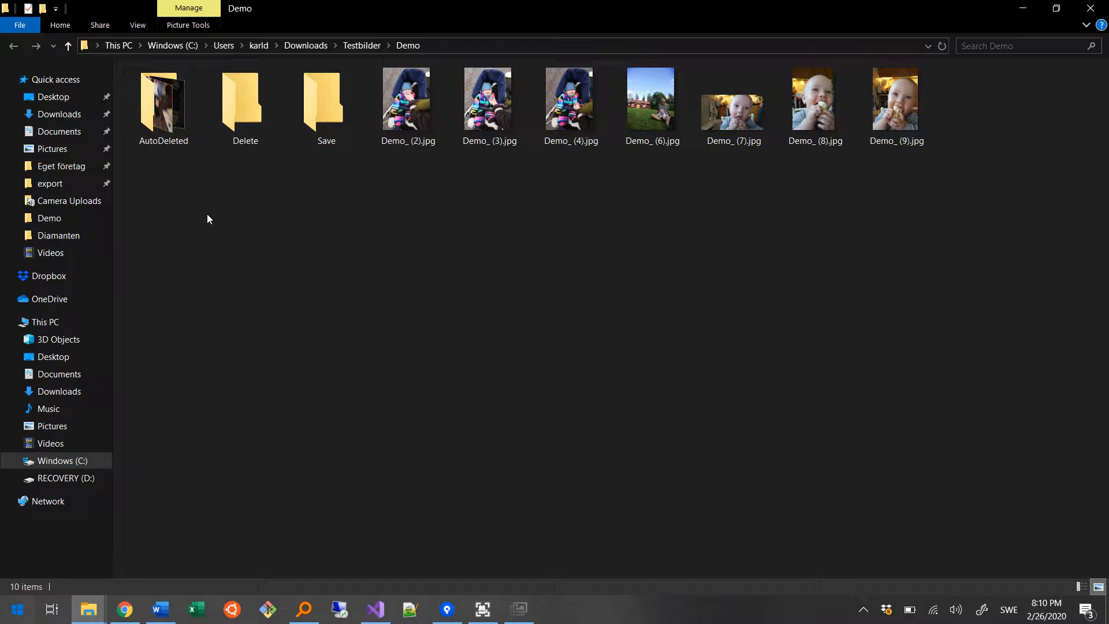
{"action": "left_click", "coordinate": [163, 106]}
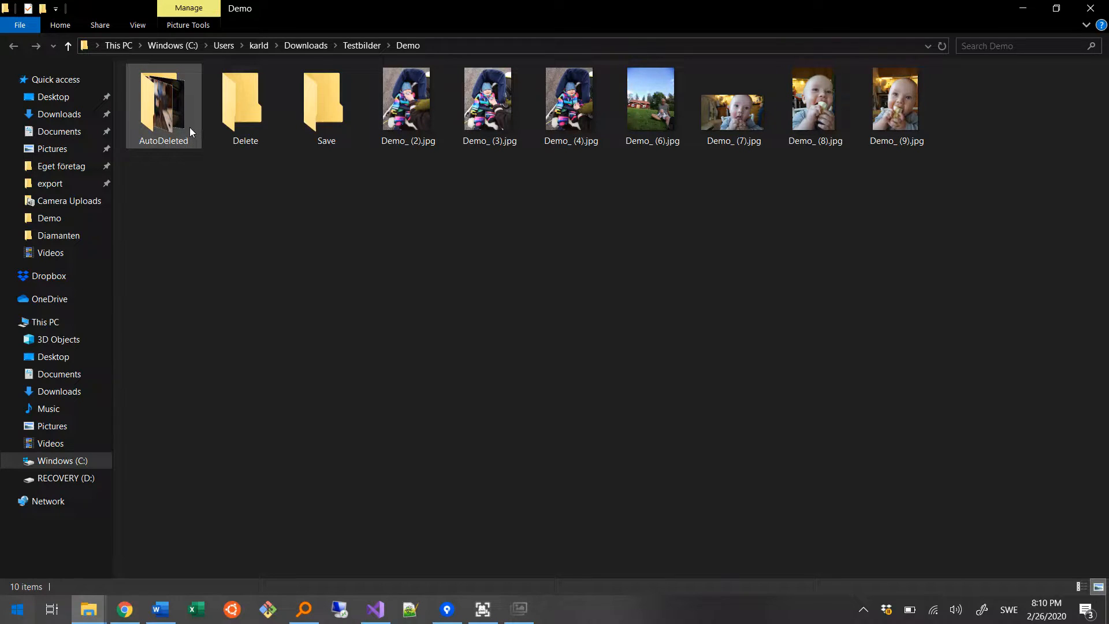
- Browse the AutoDeleted folder and change the view to inspect its 8 photos as larger thumbnails
{"action": "double_click", "coordinate": [163, 103]}
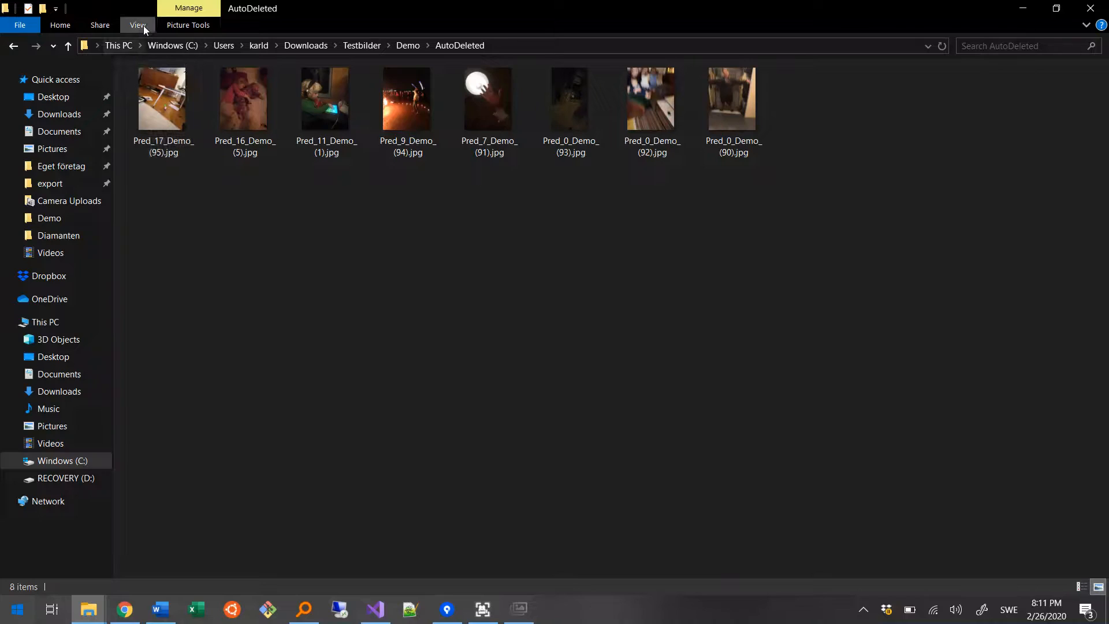
{"action": "left_click", "coordinate": [137, 24]}
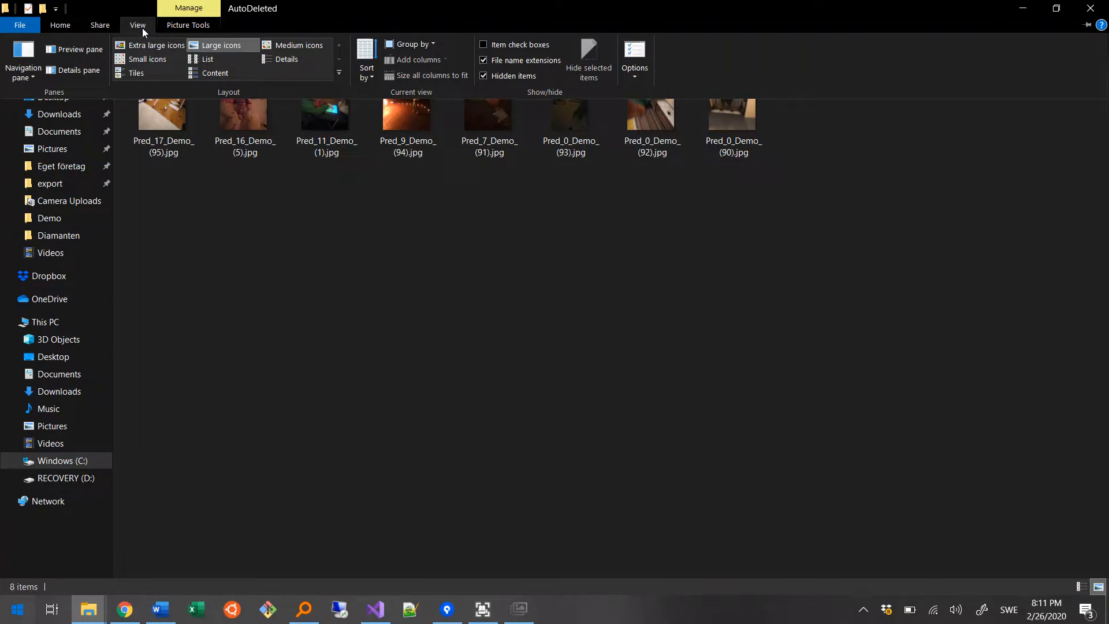
{"action": "left_click", "coordinate": [366, 60]}
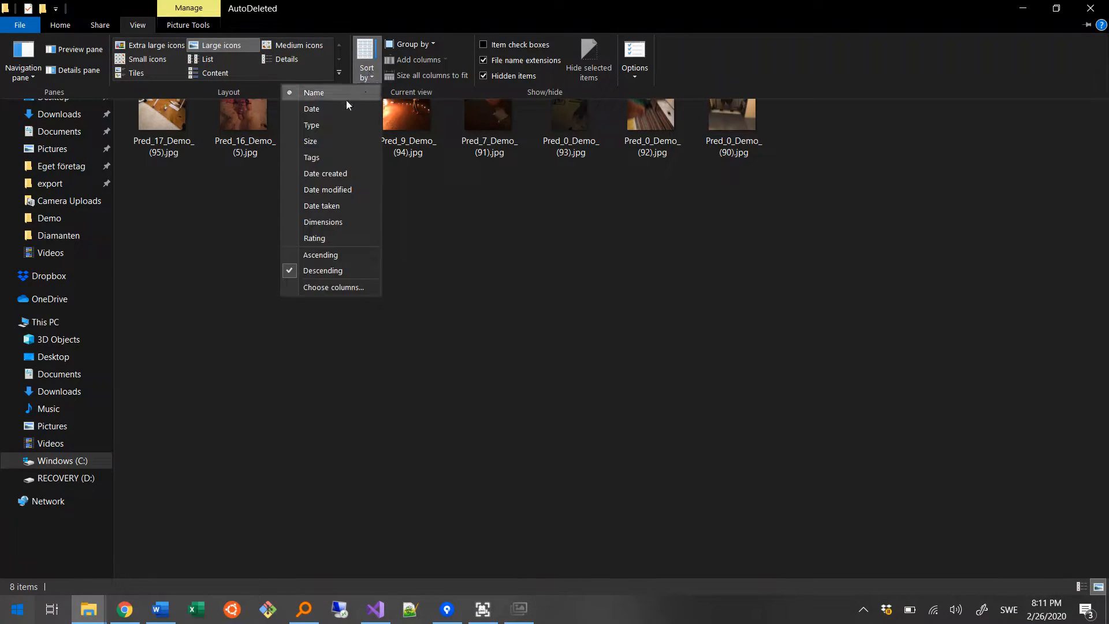
{"action": "mouse_move", "coordinate": [320, 275]}
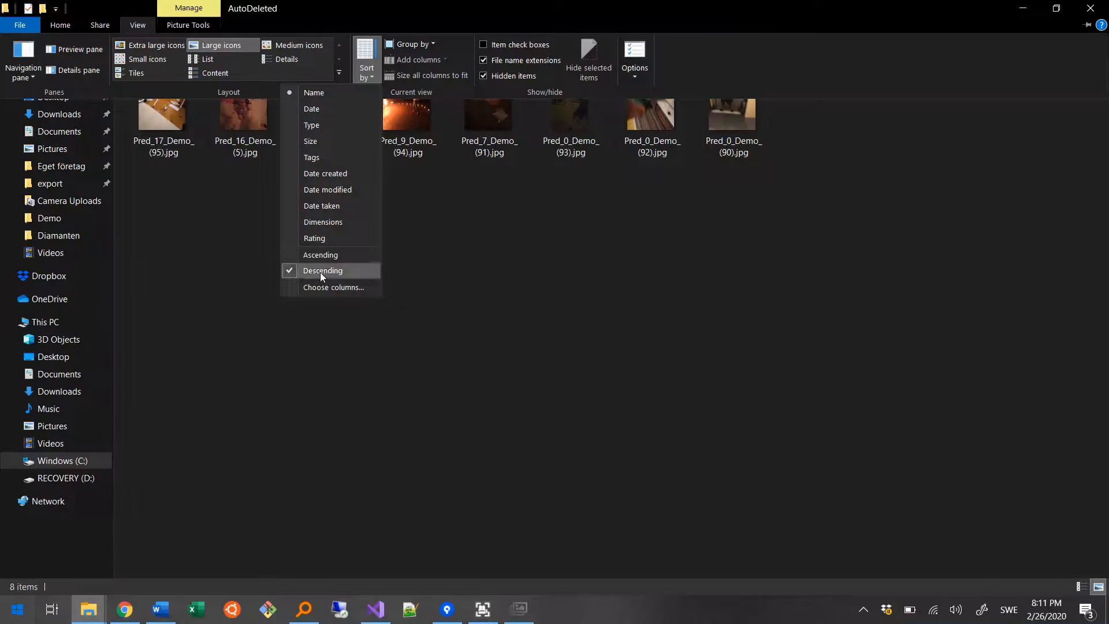
{"action": "mouse_move", "coordinate": [157, 48]}
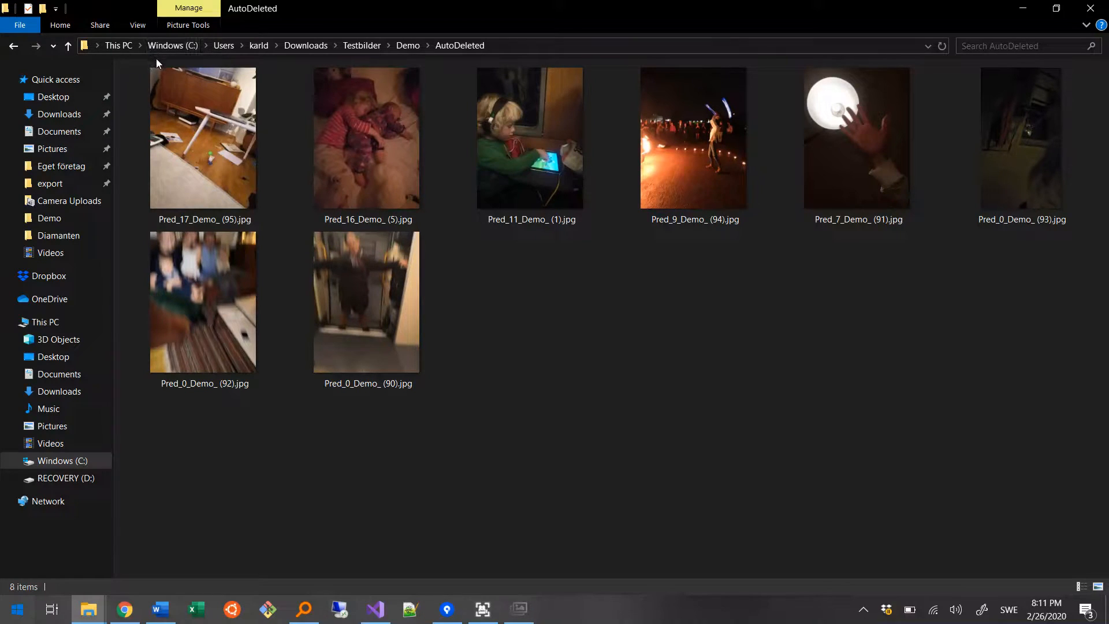
{"action": "left_click", "coordinate": [203, 137]}
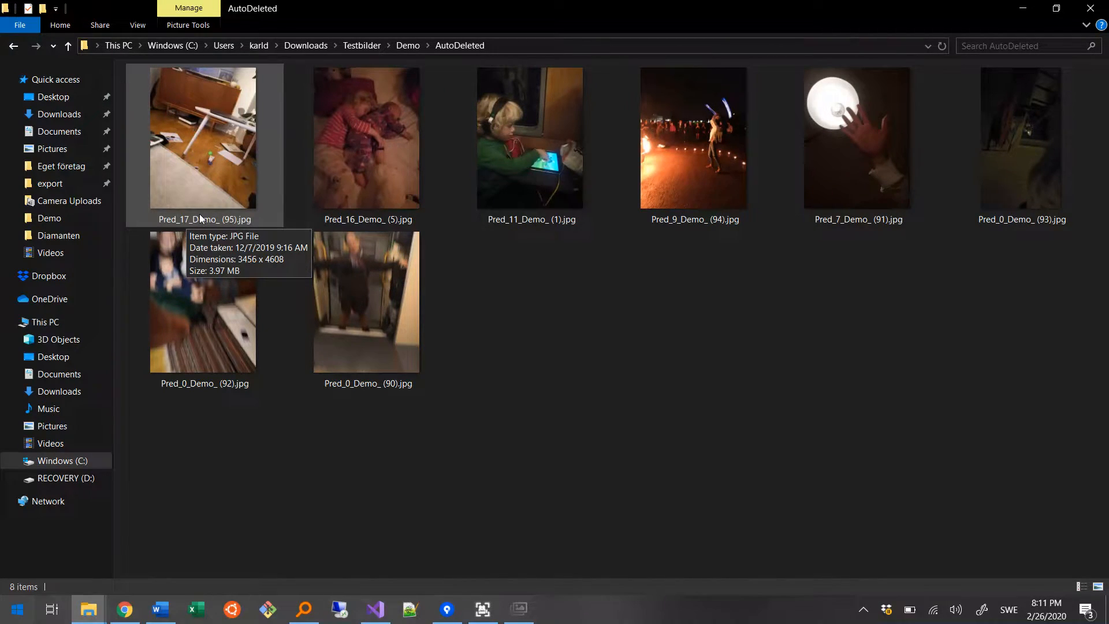
{"action": "mouse_move", "coordinate": [396, 54]}
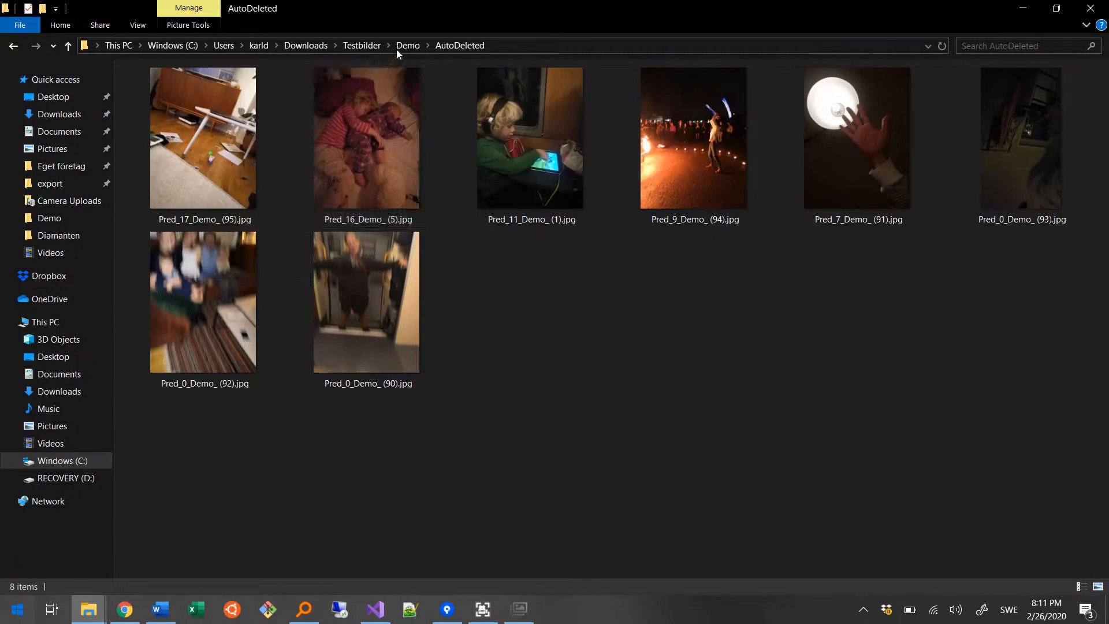
{"action": "mouse_move", "coordinate": [541, 370]}
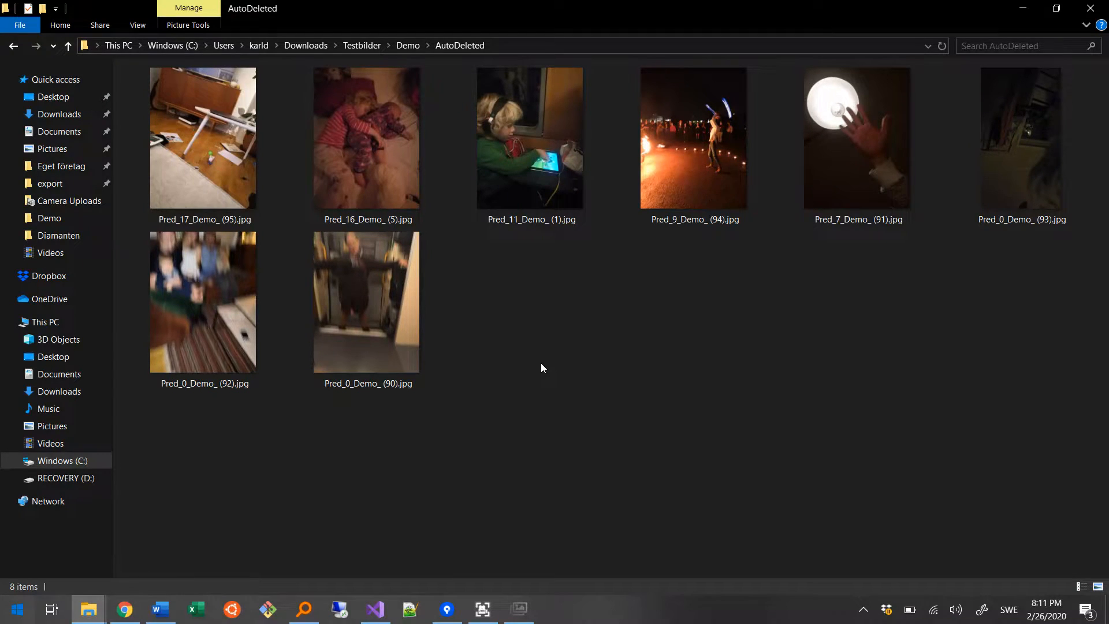
{"action": "mouse_move", "coordinate": [523, 554]}
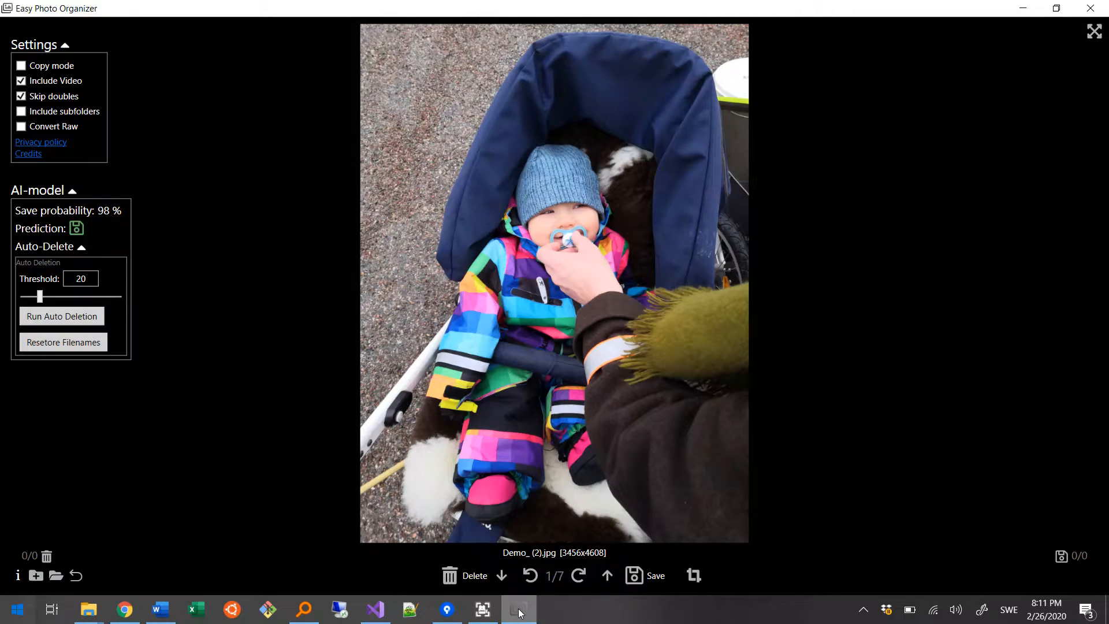
{"action": "mouse_move", "coordinate": [735, 367]}
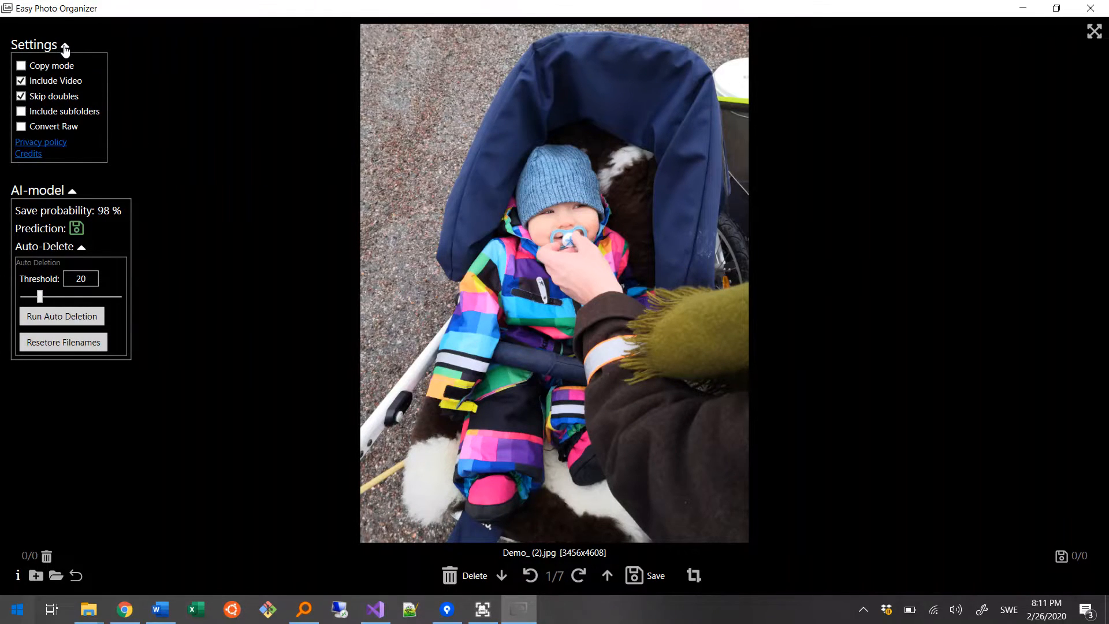
- Collapse the Settings and Auto-Delete panels, leaving only save probability and prediction
{"action": "left_click", "coordinate": [64, 45]}
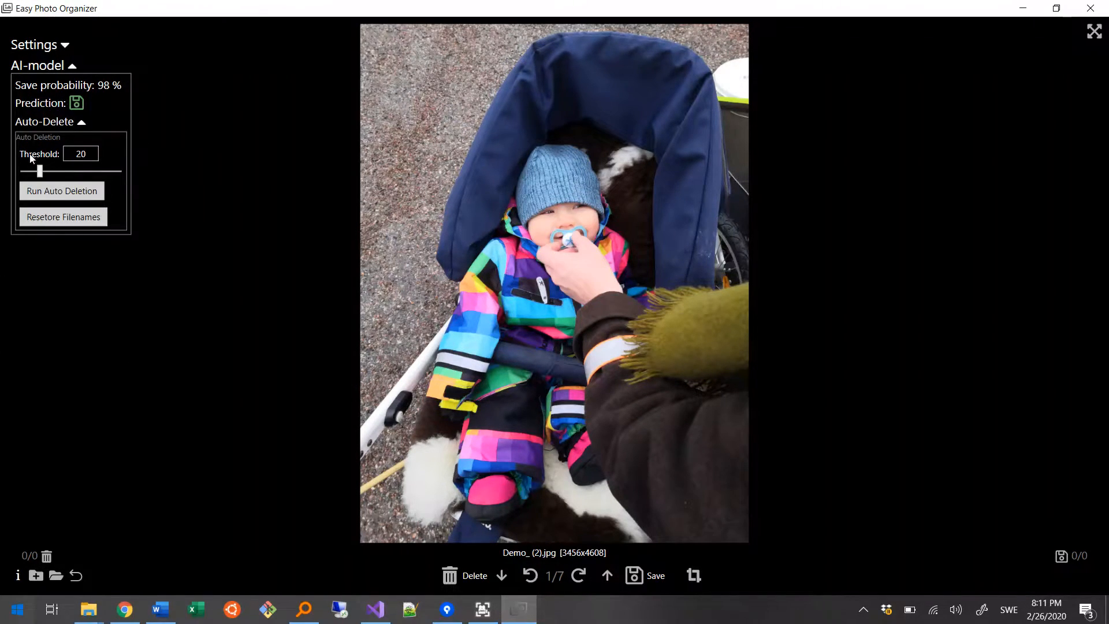
{"action": "left_click", "coordinate": [45, 121]}
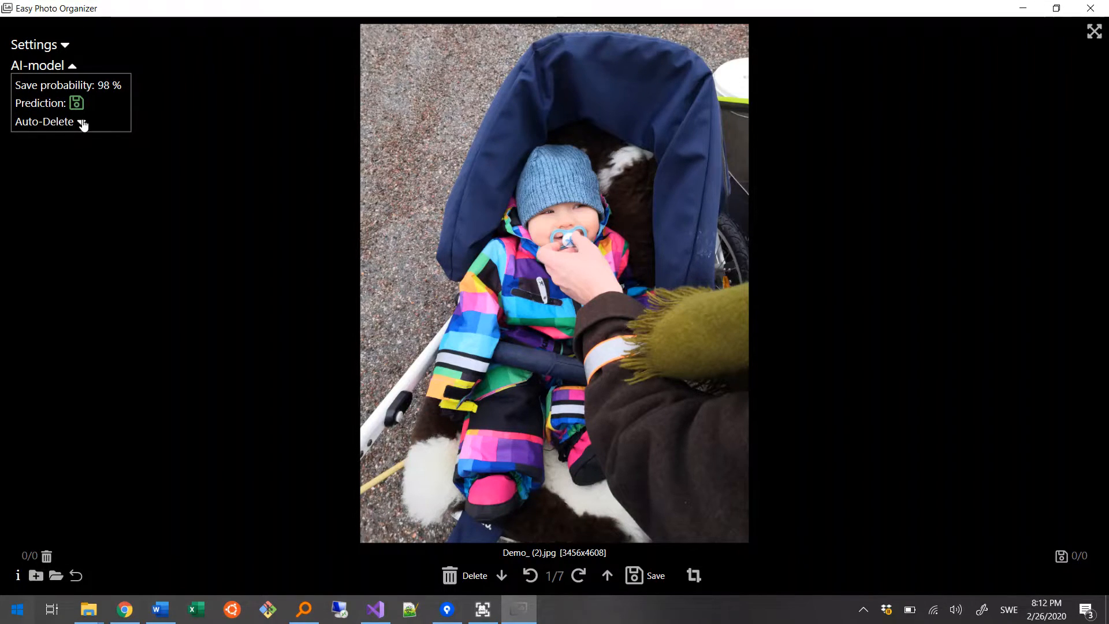
{"action": "mouse_move", "coordinate": [389, 132]}
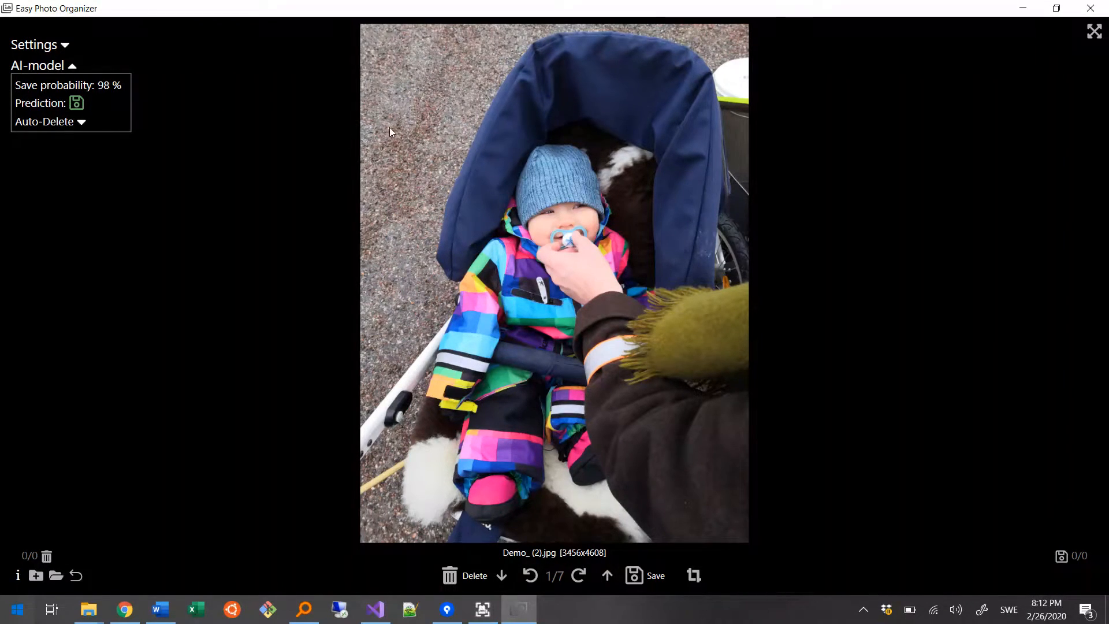
{"action": "mouse_move", "coordinate": [336, 149]}
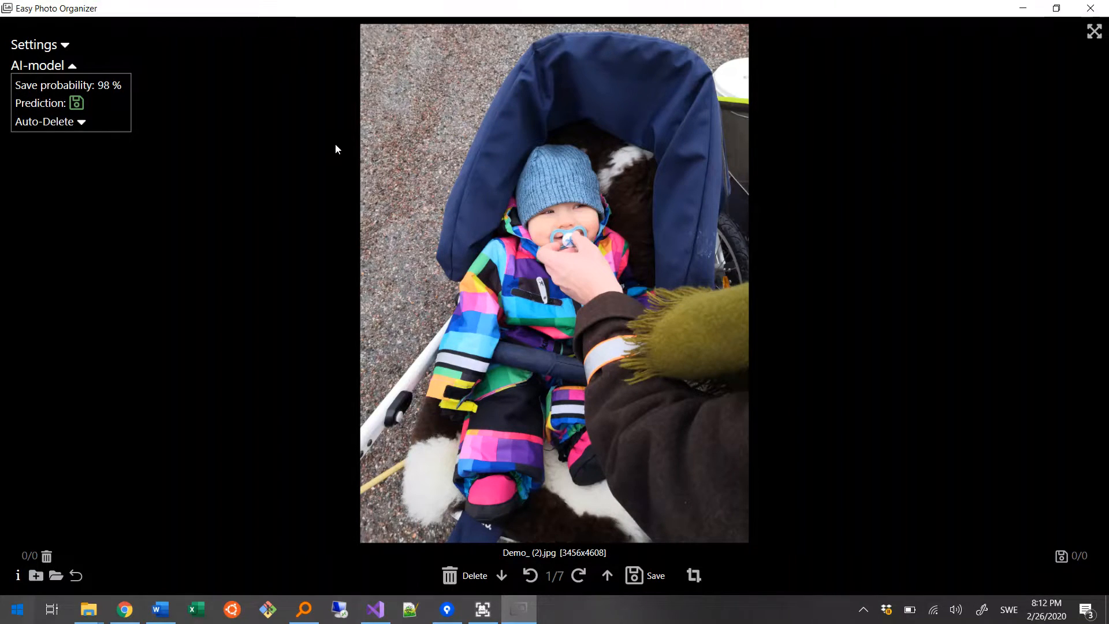
{"action": "mouse_move", "coordinate": [650, 570]}
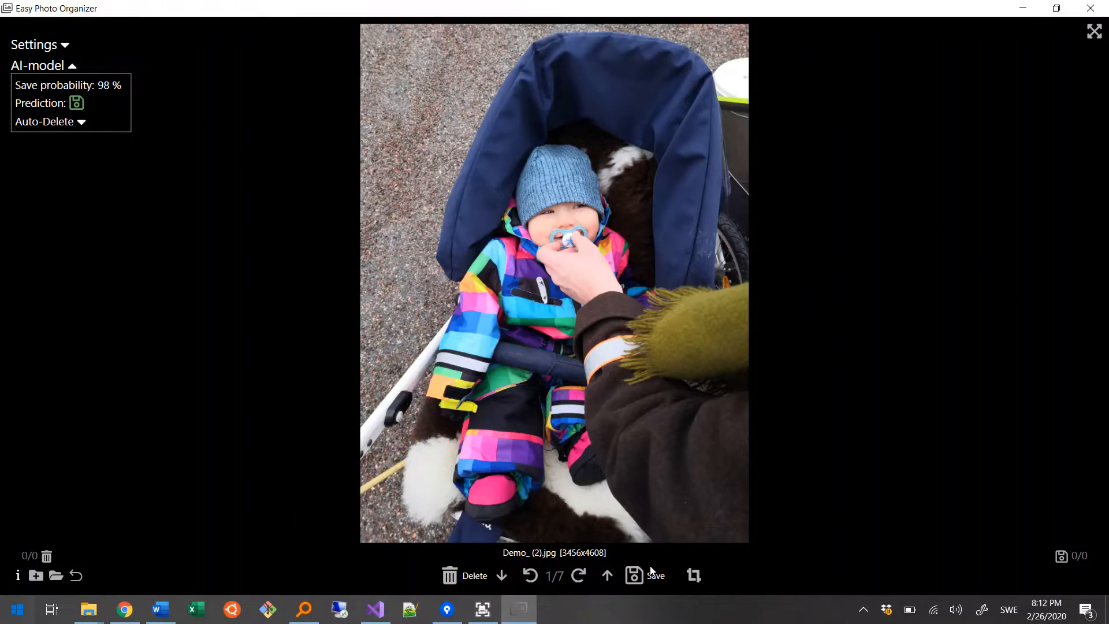
{"action": "mouse_move", "coordinate": [634, 575]}
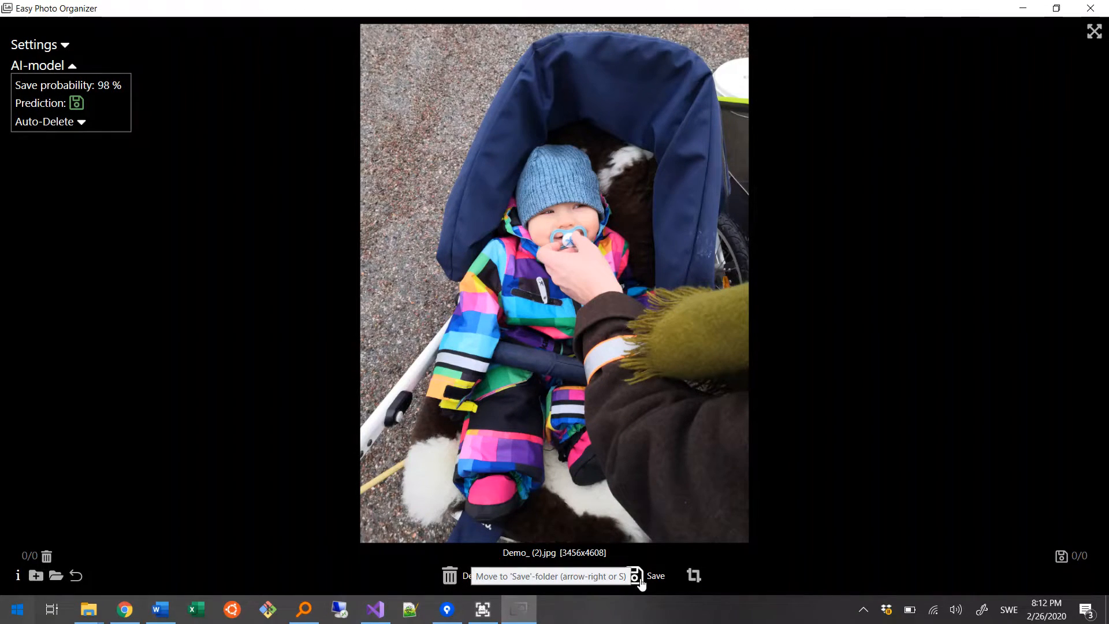
{"action": "mouse_move", "coordinate": [899, 296]}
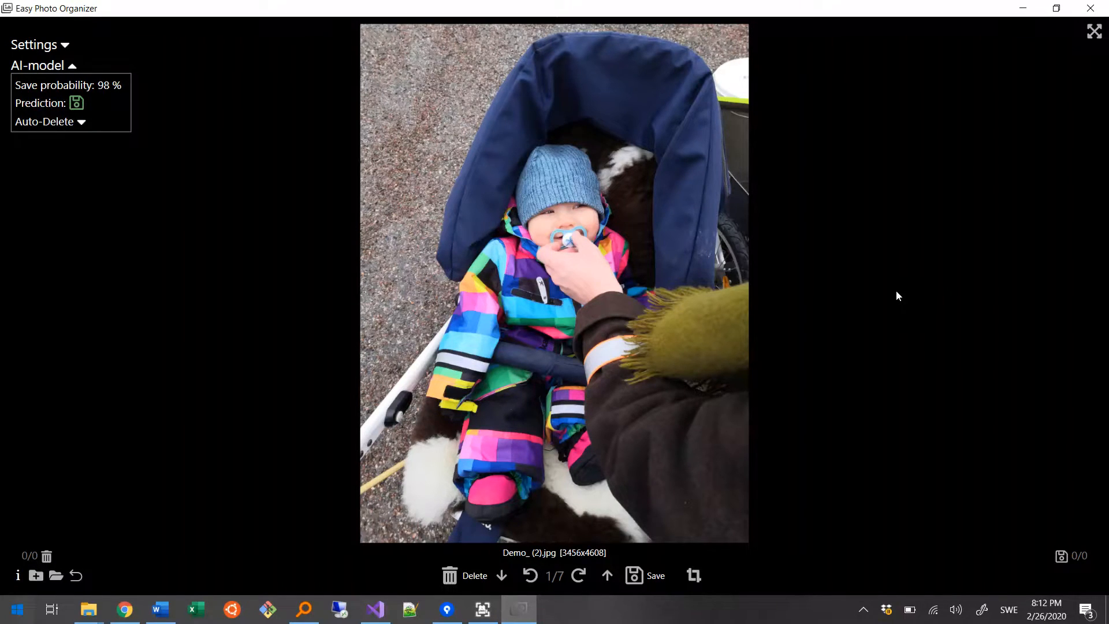
- Save the pacifier photo Demo_ (2).jpg, moving on to Demo_ (3) of 6
{"action": "left_click", "coordinate": [500, 575]}
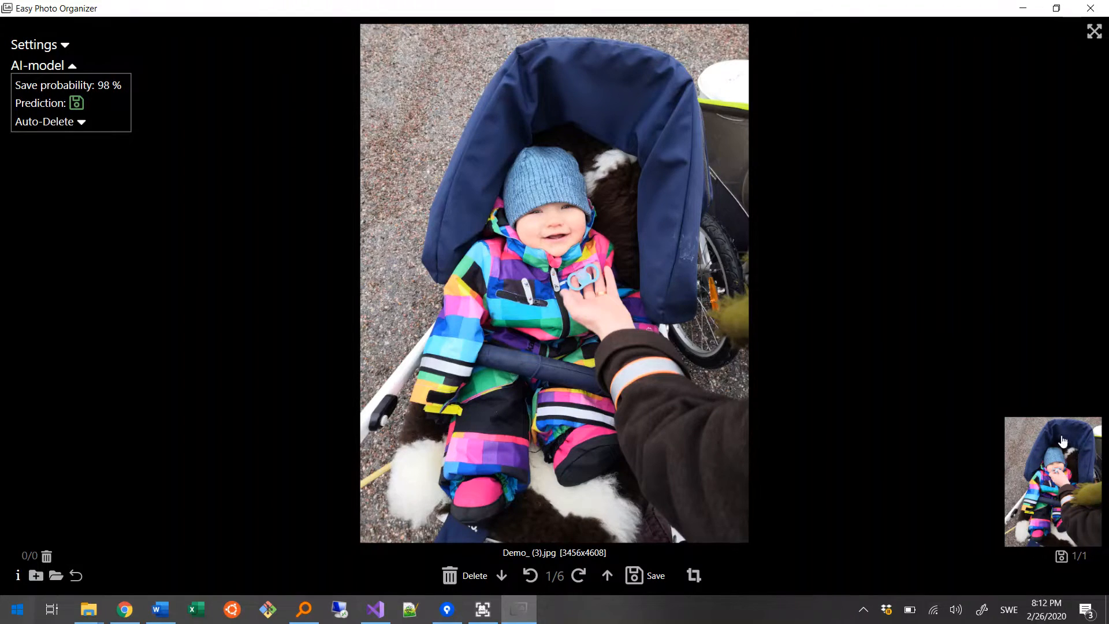
{"action": "mouse_move", "coordinate": [902, 477]}
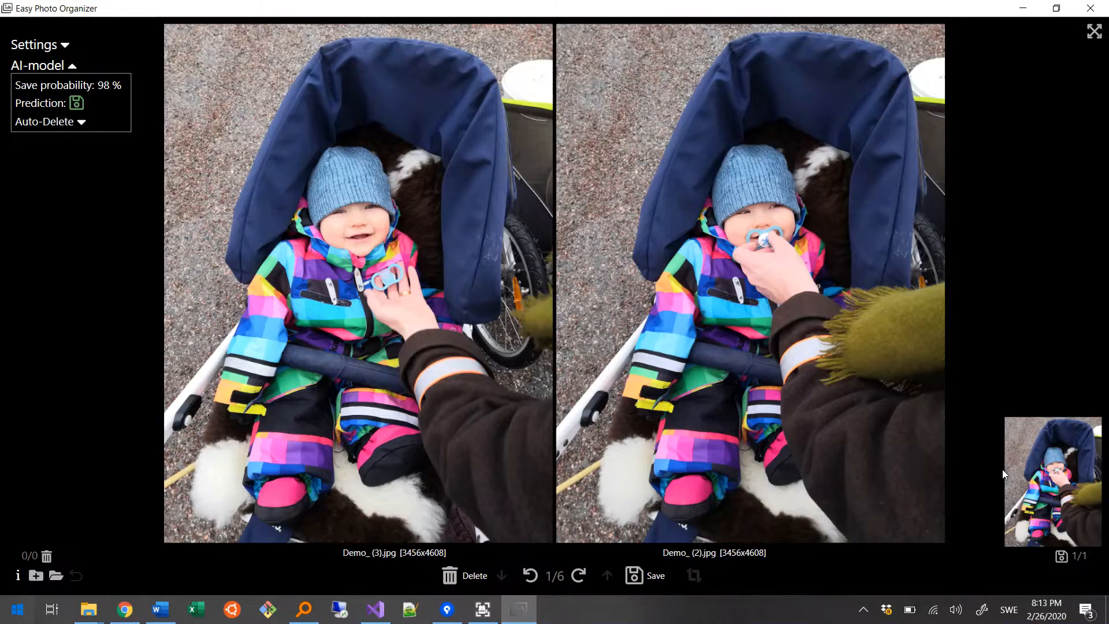
- Sort the remaining photos with Save/Delete and arrow keys, deleting the apple-eating close-ups
{"action": "left_click", "coordinate": [473, 575]}
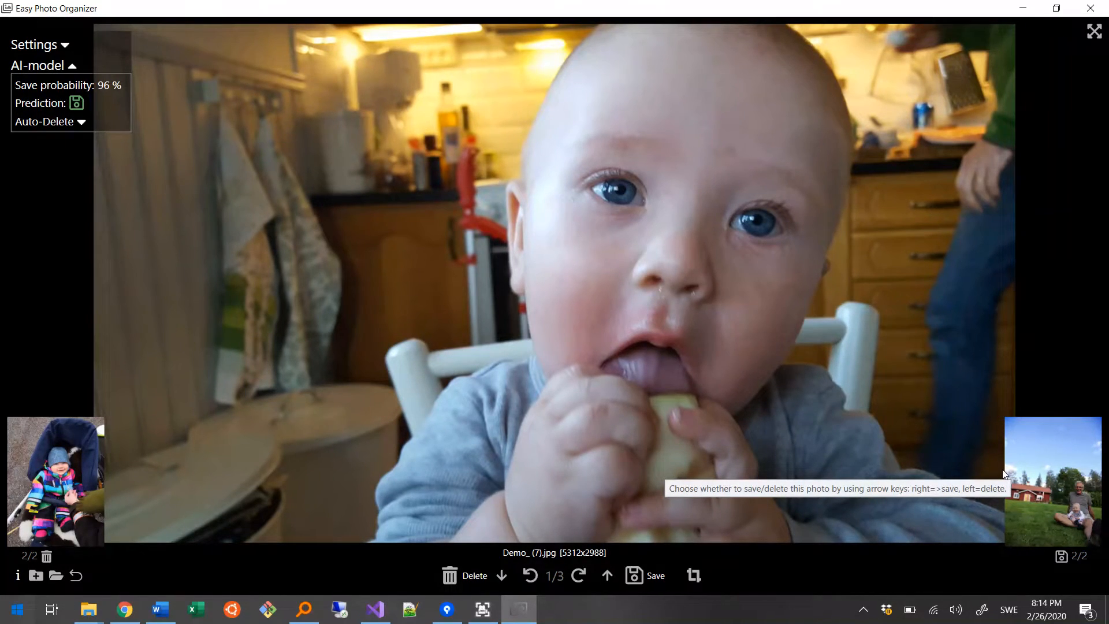
{"action": "key", "text": "right"}
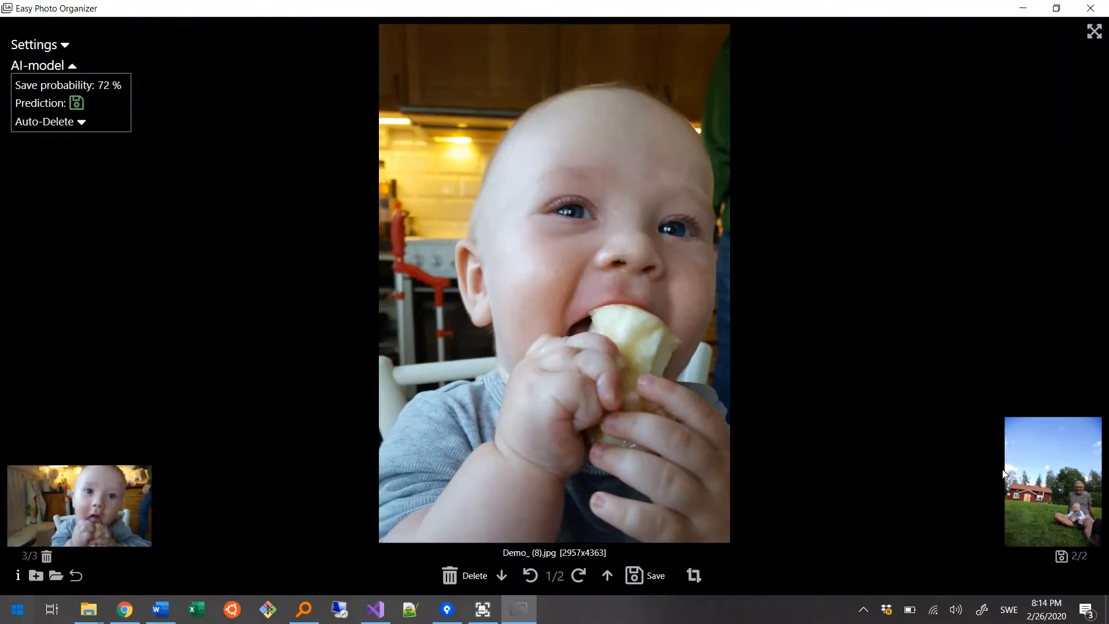
{"action": "left_click", "coordinate": [500, 575]}
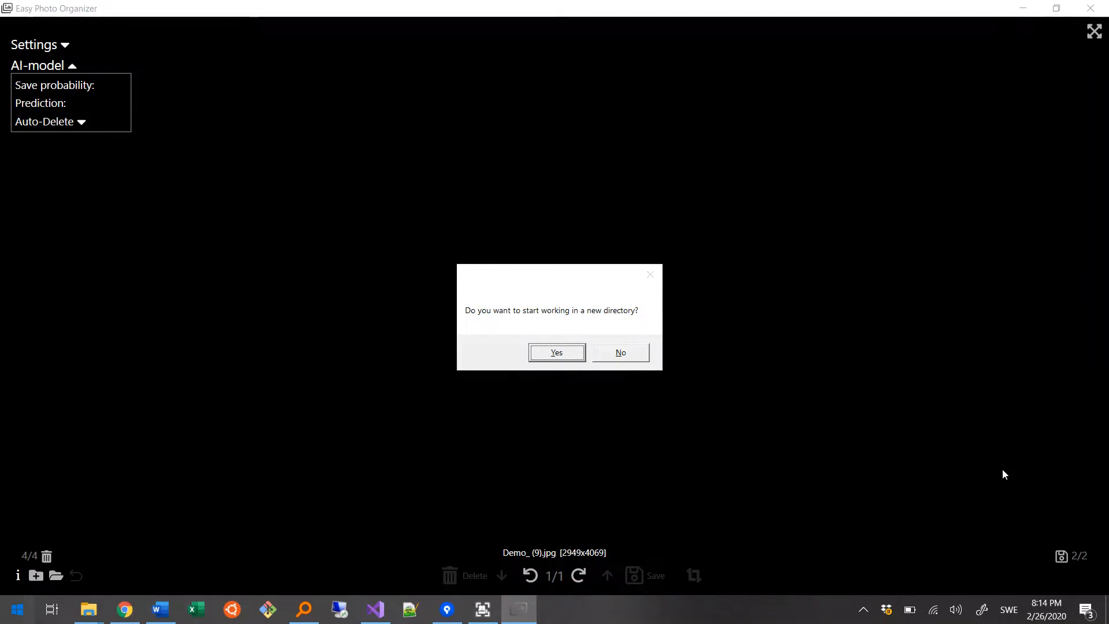
{"action": "mouse_move", "coordinate": [301, 559]}
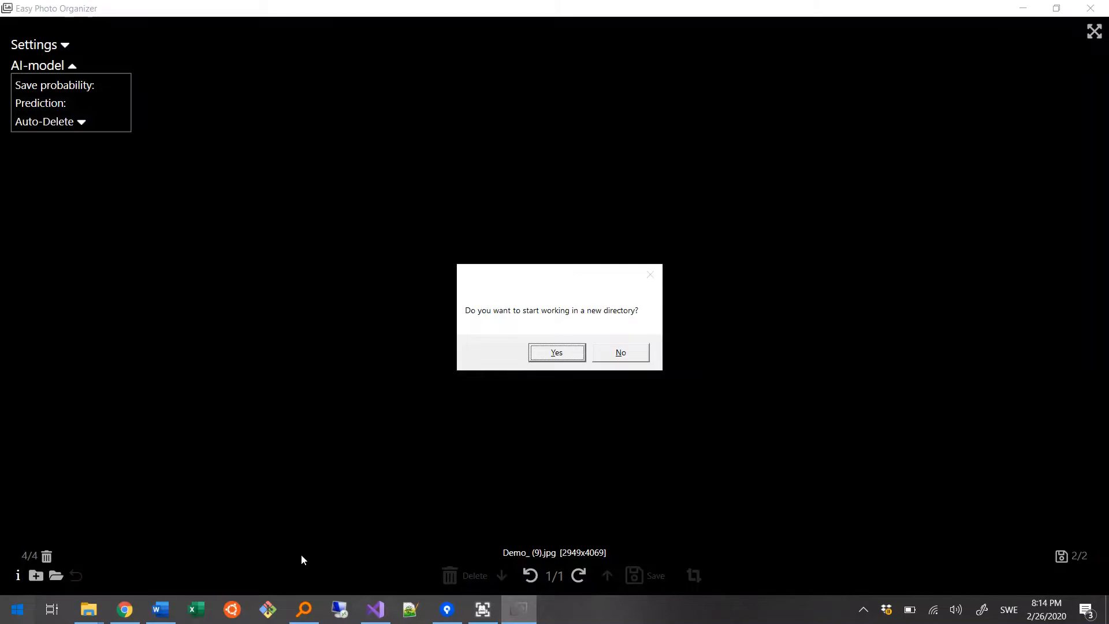
{"action": "mouse_move", "coordinate": [77, 581]}
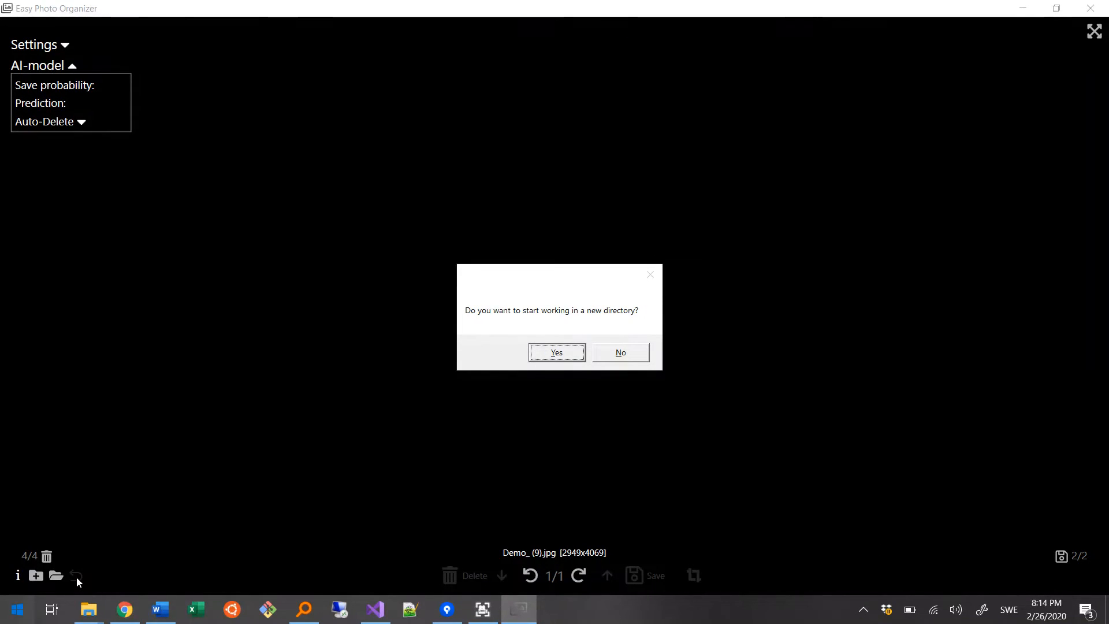
{"action": "mouse_move", "coordinate": [622, 385]}
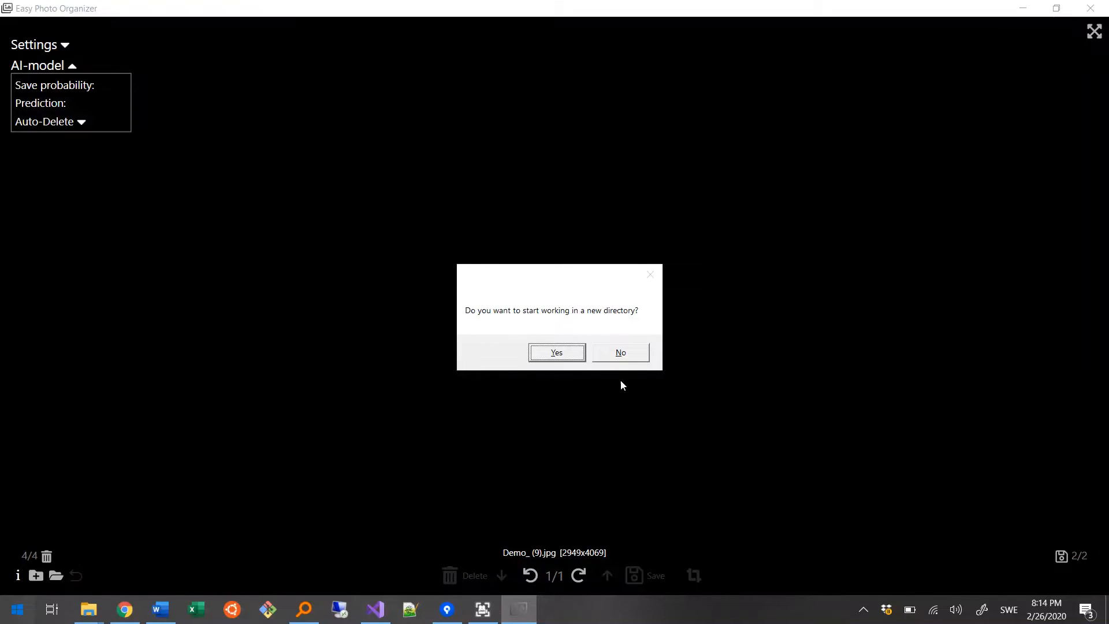
- Decline starting a new directory and show the sorted Demo folder on disk
{"action": "left_click", "coordinate": [555, 352]}
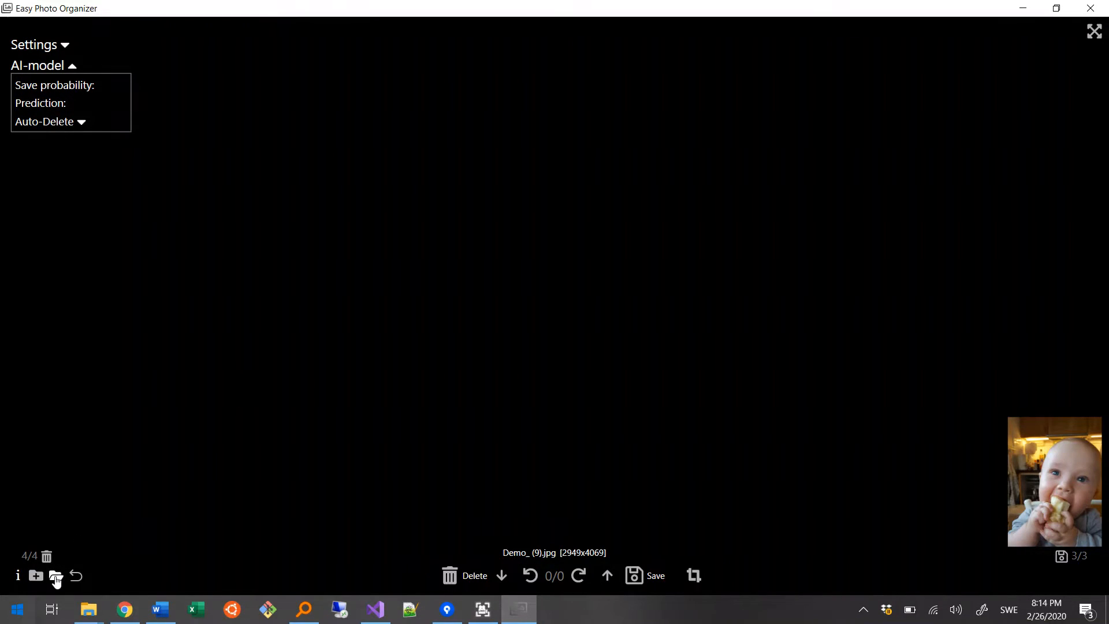
{"action": "left_click", "coordinate": [55, 575]}
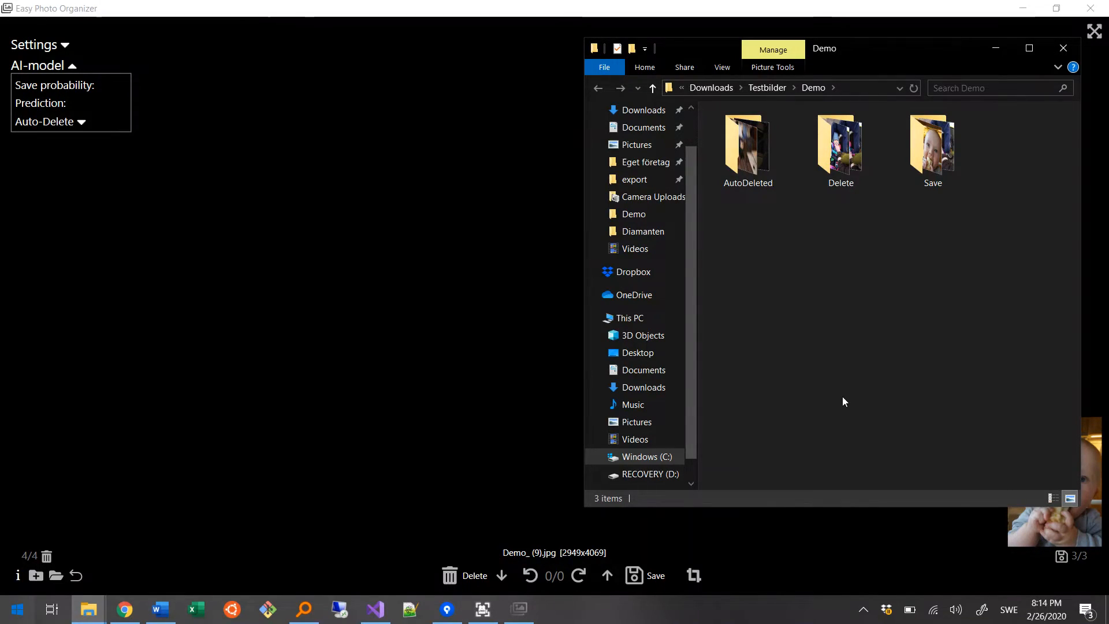
{"action": "mouse_move", "coordinate": [946, 209]}
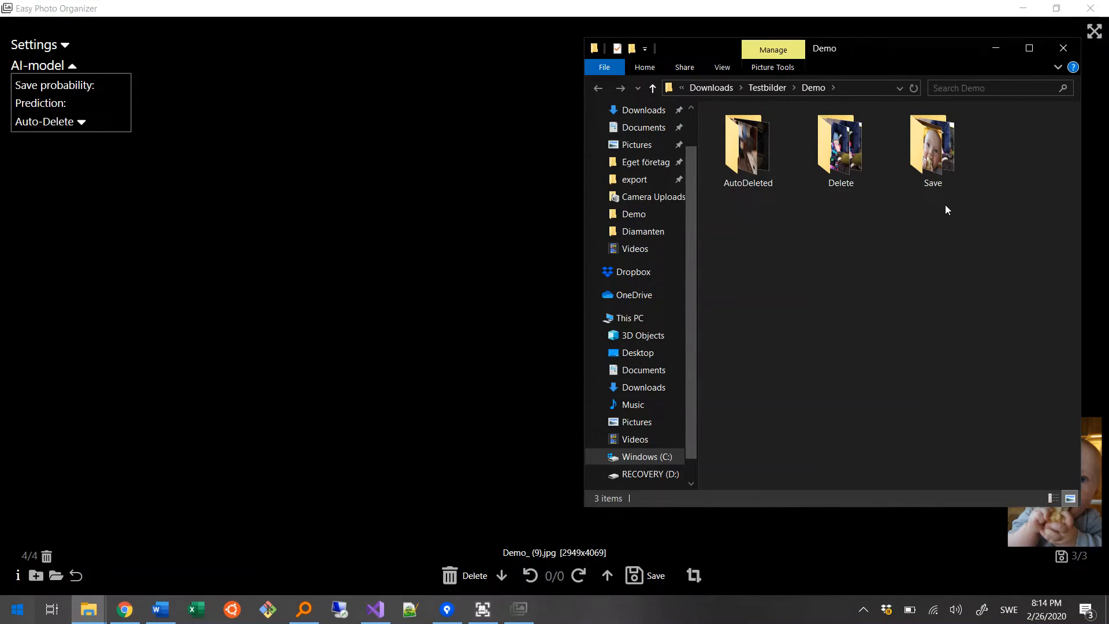
{"action": "mouse_move", "coordinate": [940, 210]}
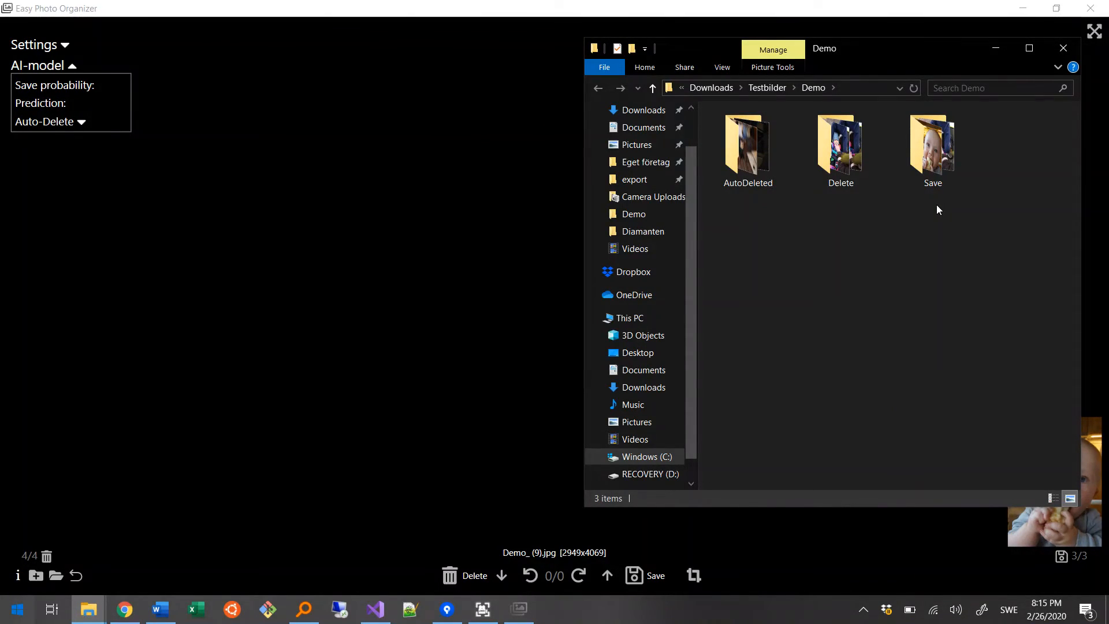
- Launch Microsoft Store from Start by typing 'st'
{"action": "type", "text": "st"}
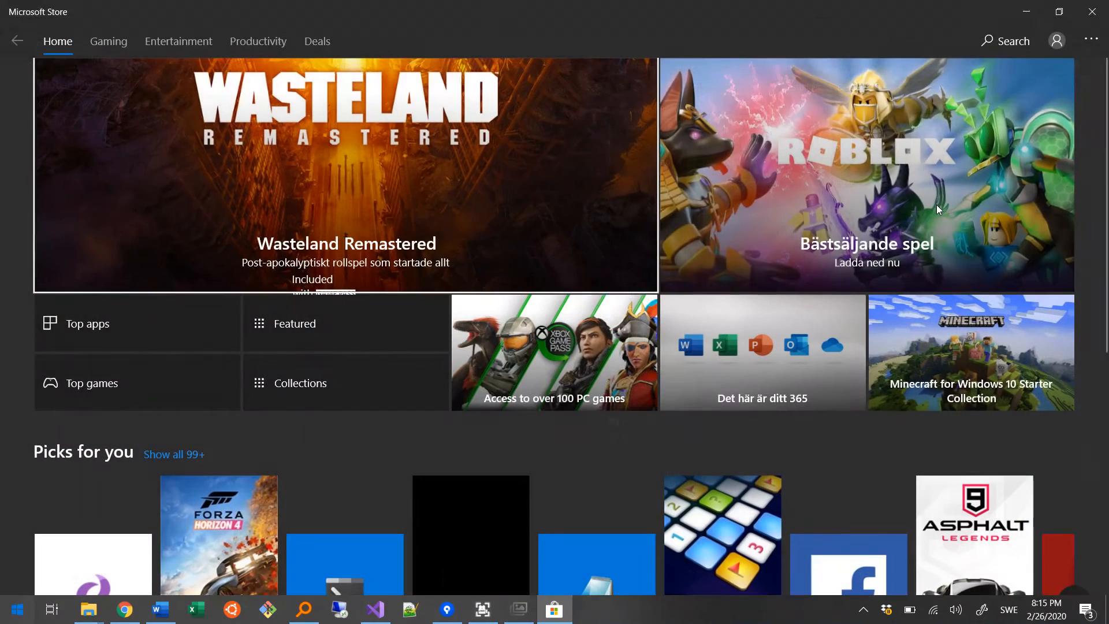
- Search the store for 'easy photo orga' and go to the Easy Photo Organizer page
{"action": "left_click", "coordinate": [1003, 40]}
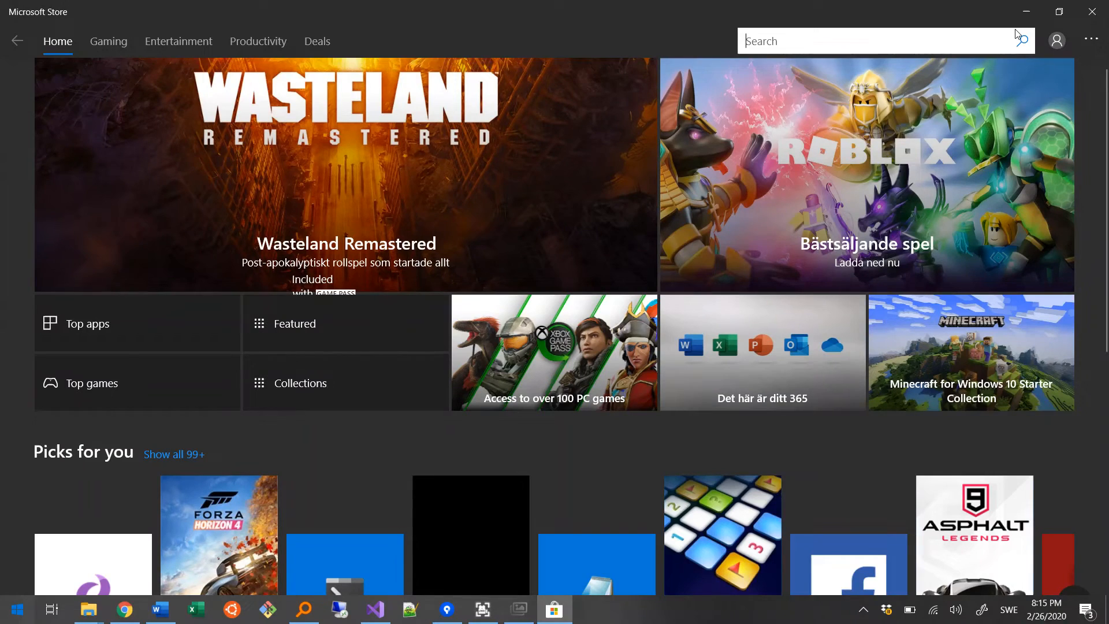
{"action": "type", "text": "easy p"}
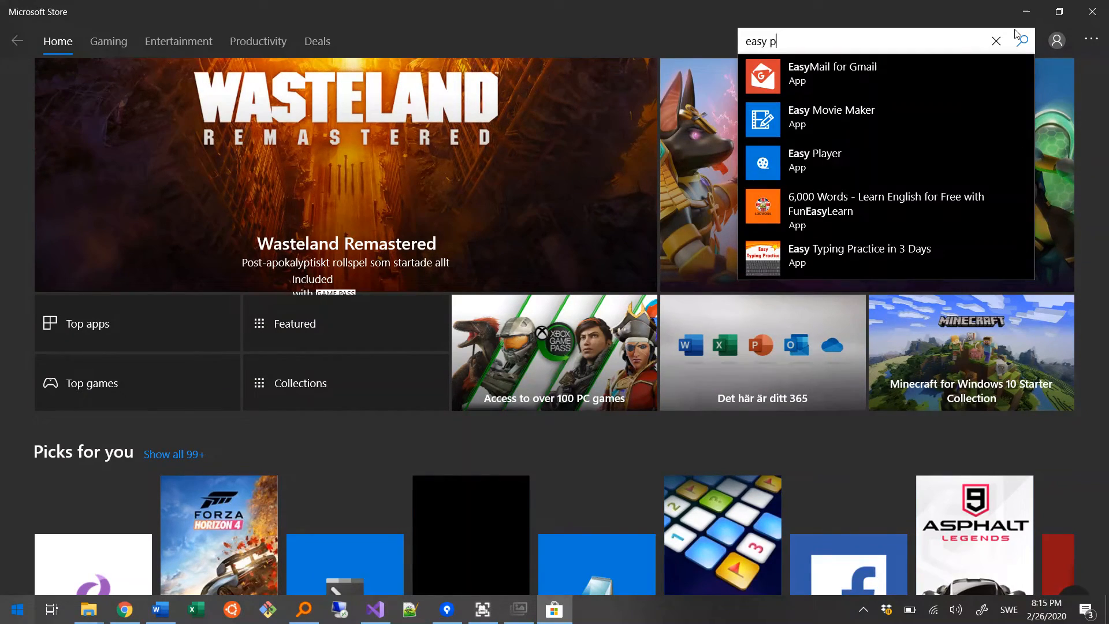
{"action": "type", "text": "hoto"}
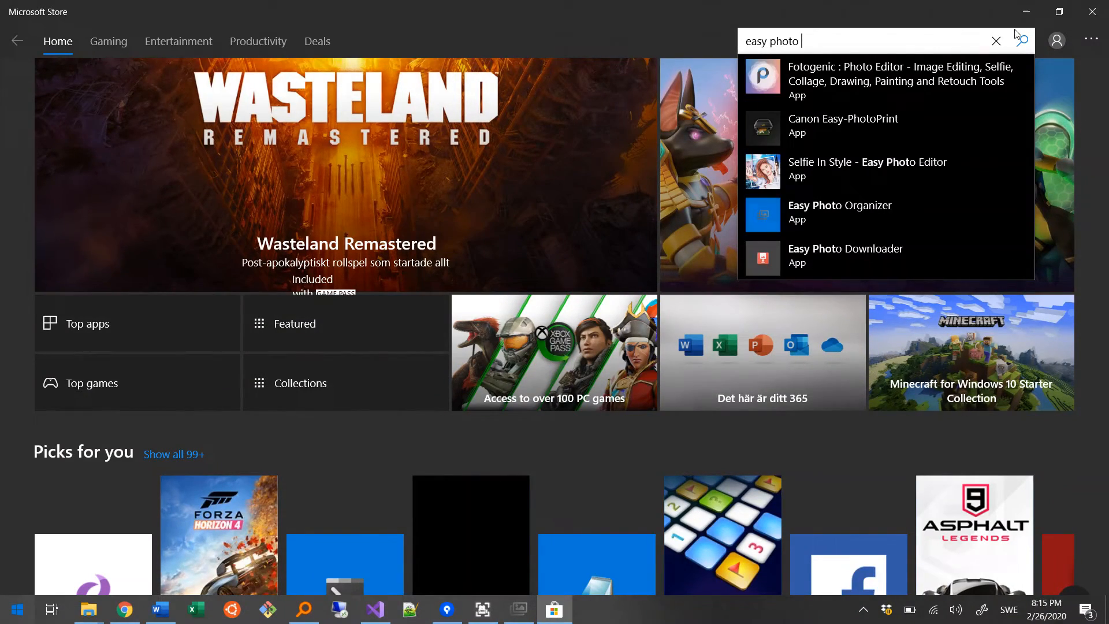
{"action": "type", "text": "orga"}
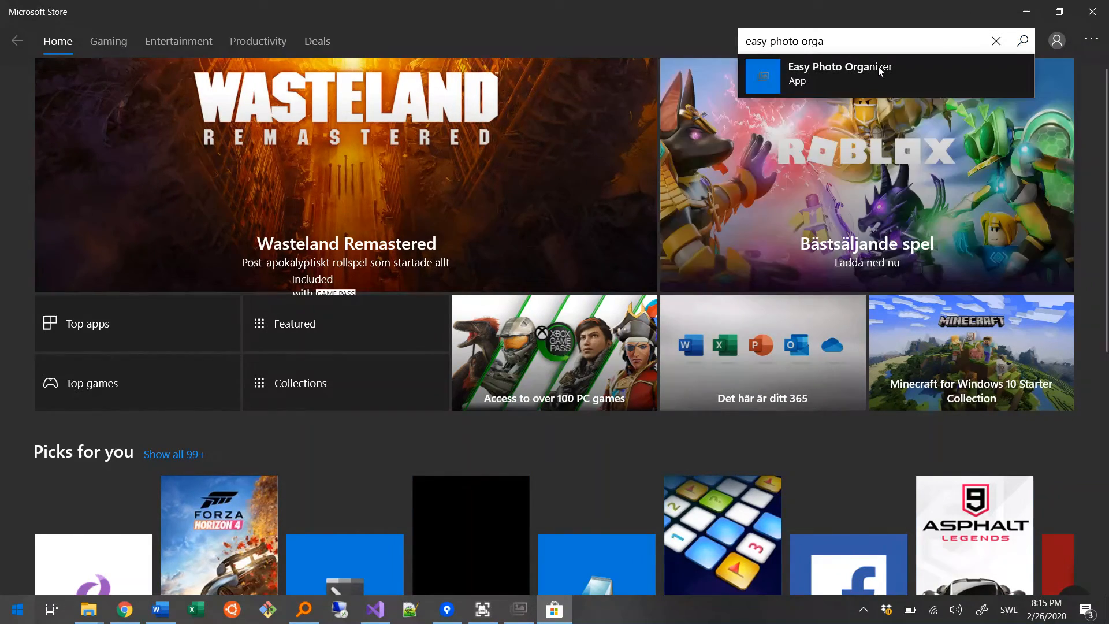
{"action": "left_click", "coordinate": [840, 74]}
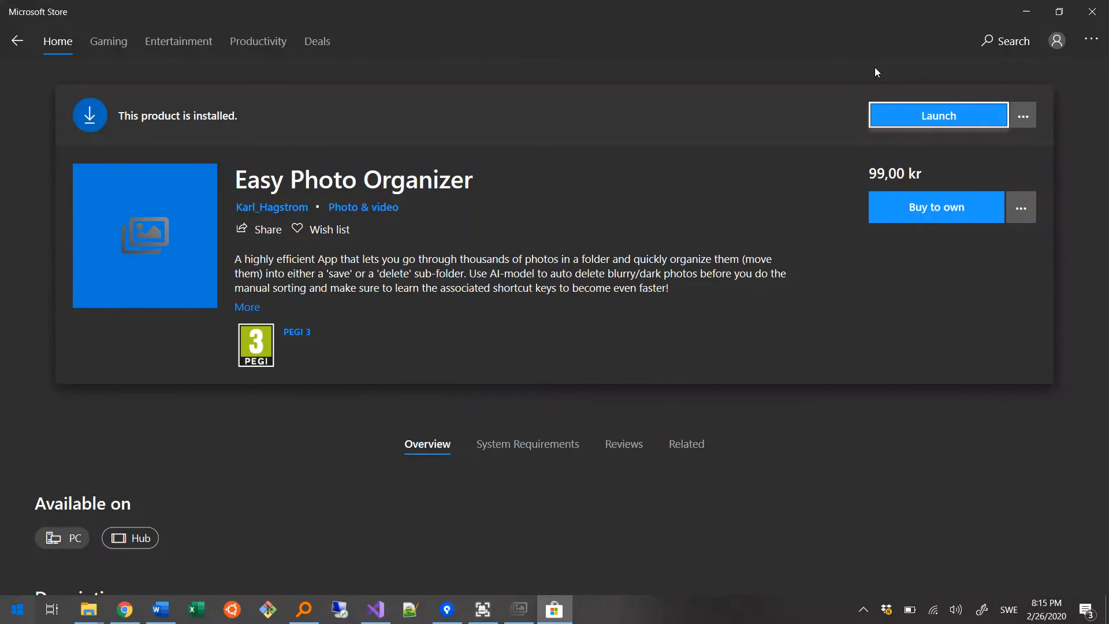